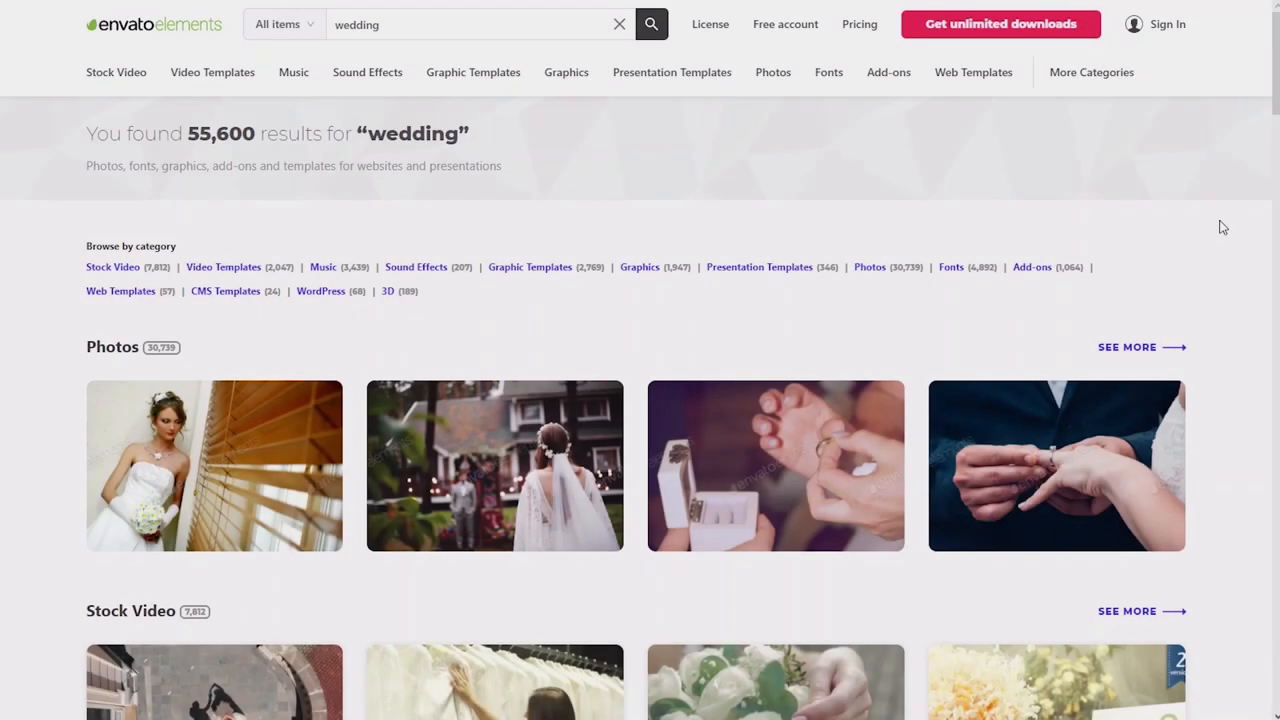
Step: Create a 24 × 12 inch, 300 ppi CMYK document with a white background
scroll(down, 3)
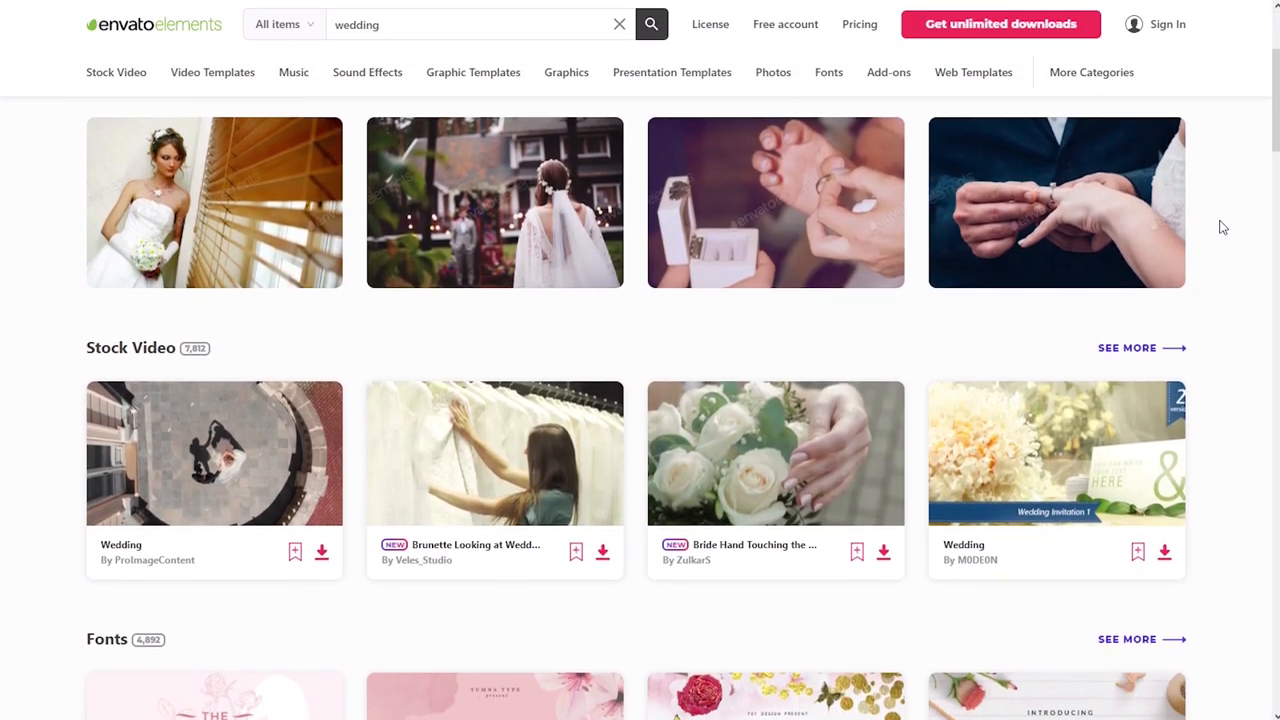
scroll(down, 3)
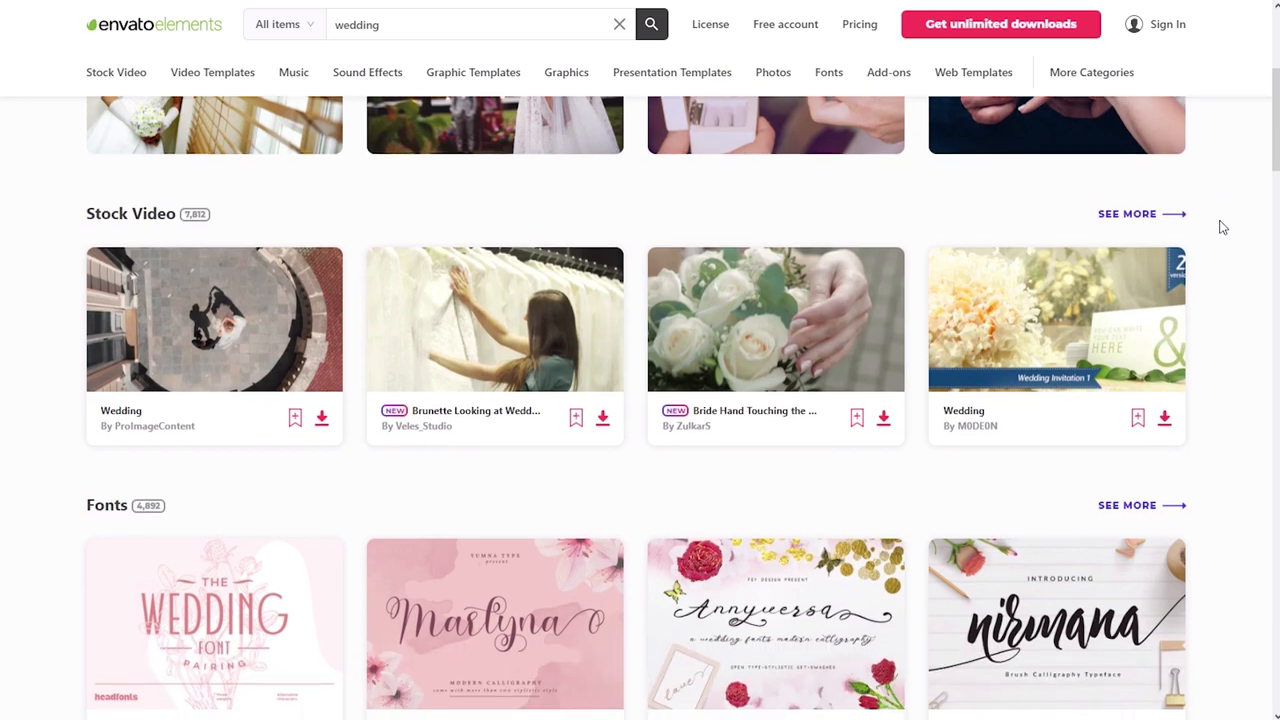
scroll(down, 3)
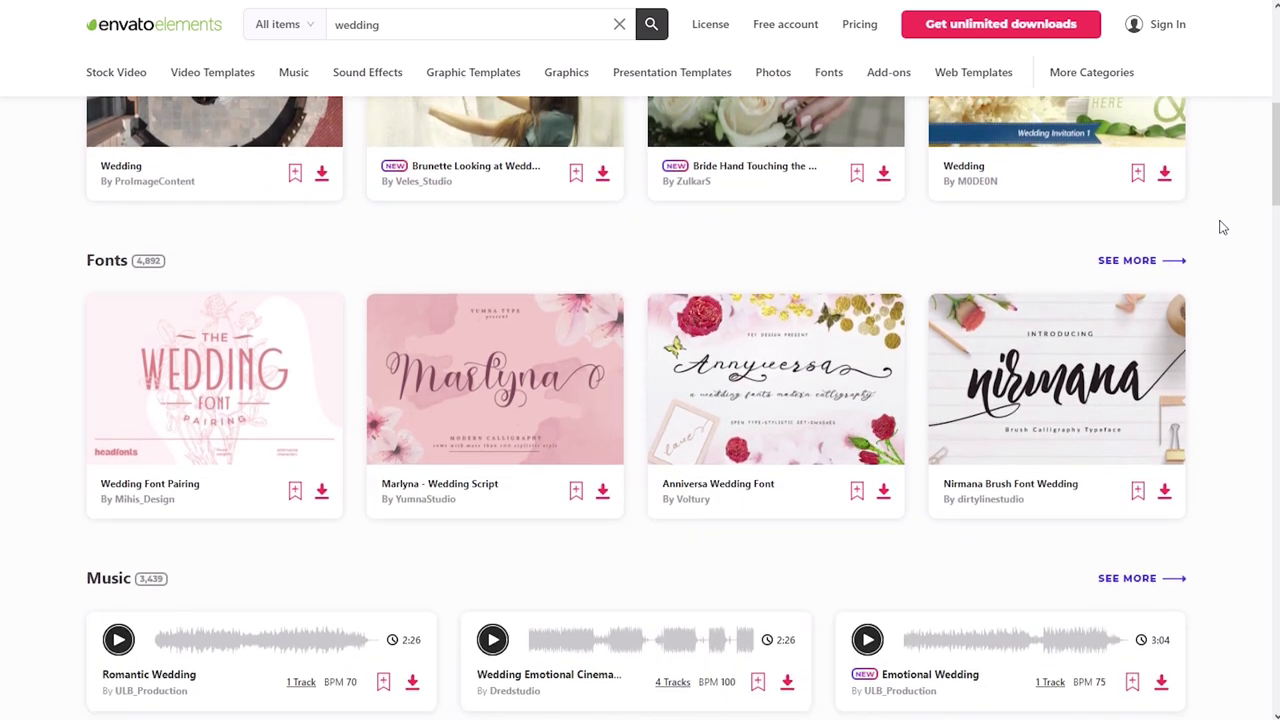
scroll(down, 3)
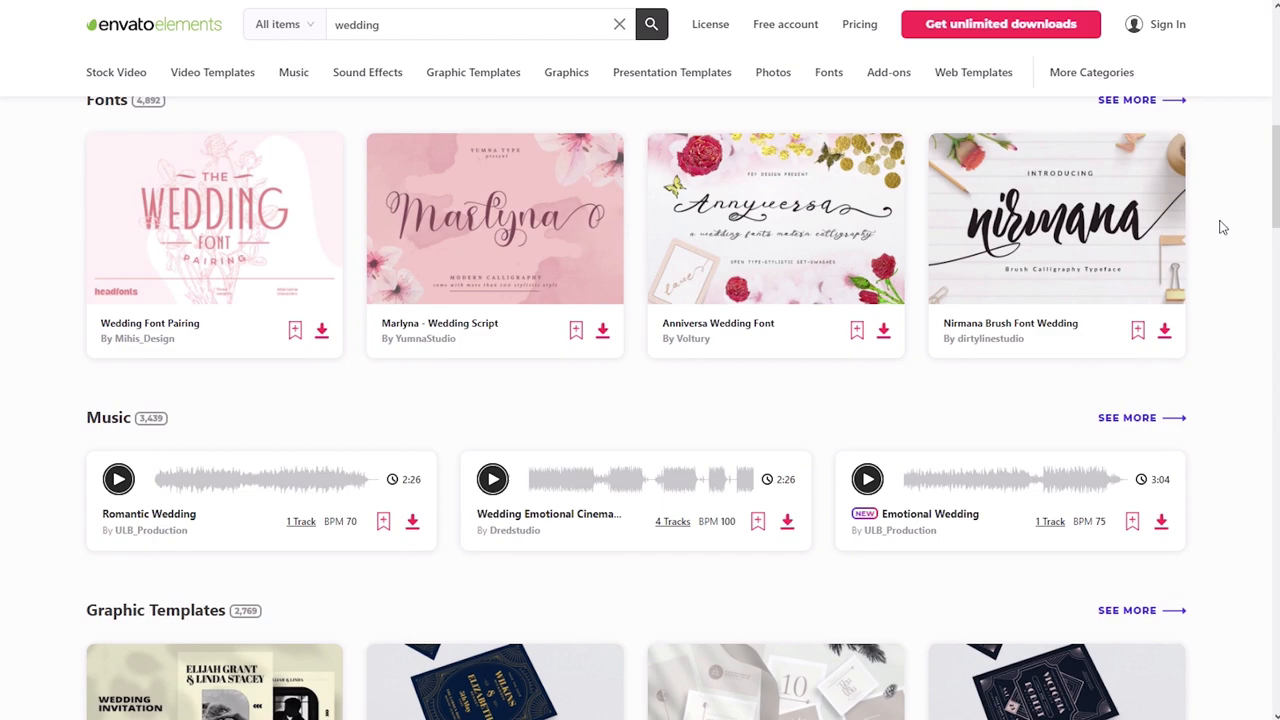
scroll(down, 3)
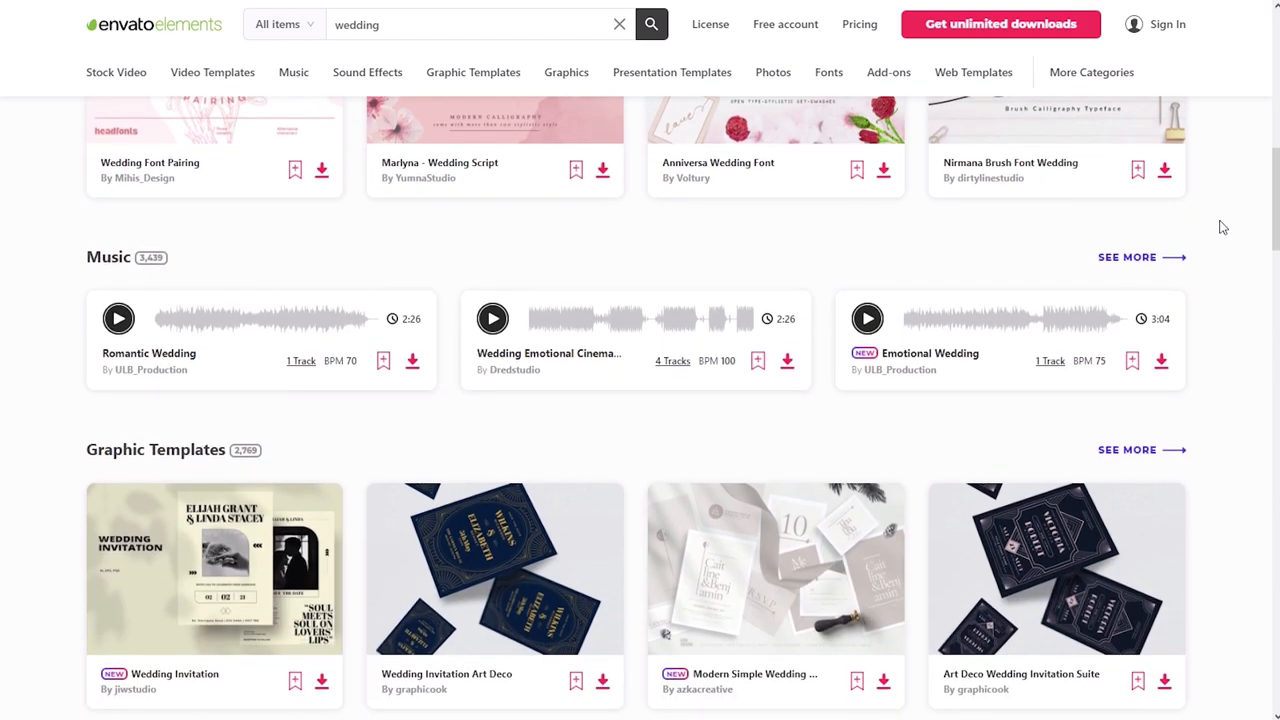
scroll(down, 3)
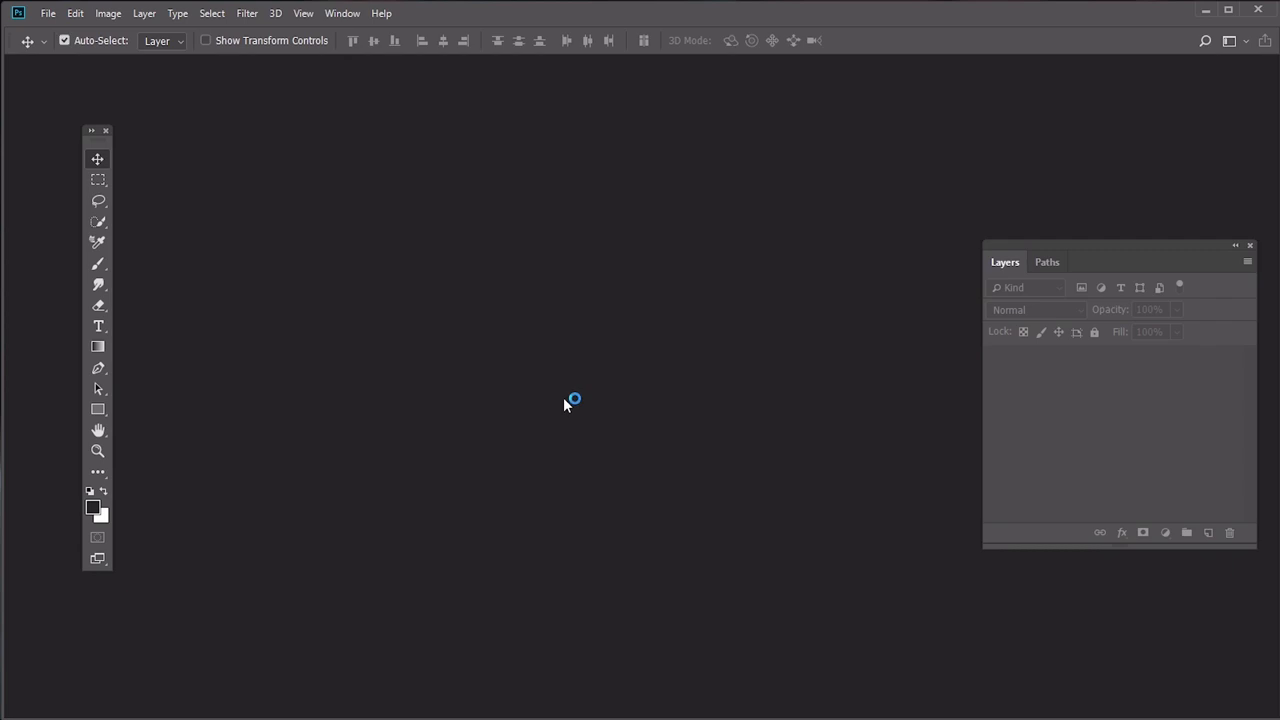
click(47, 13)
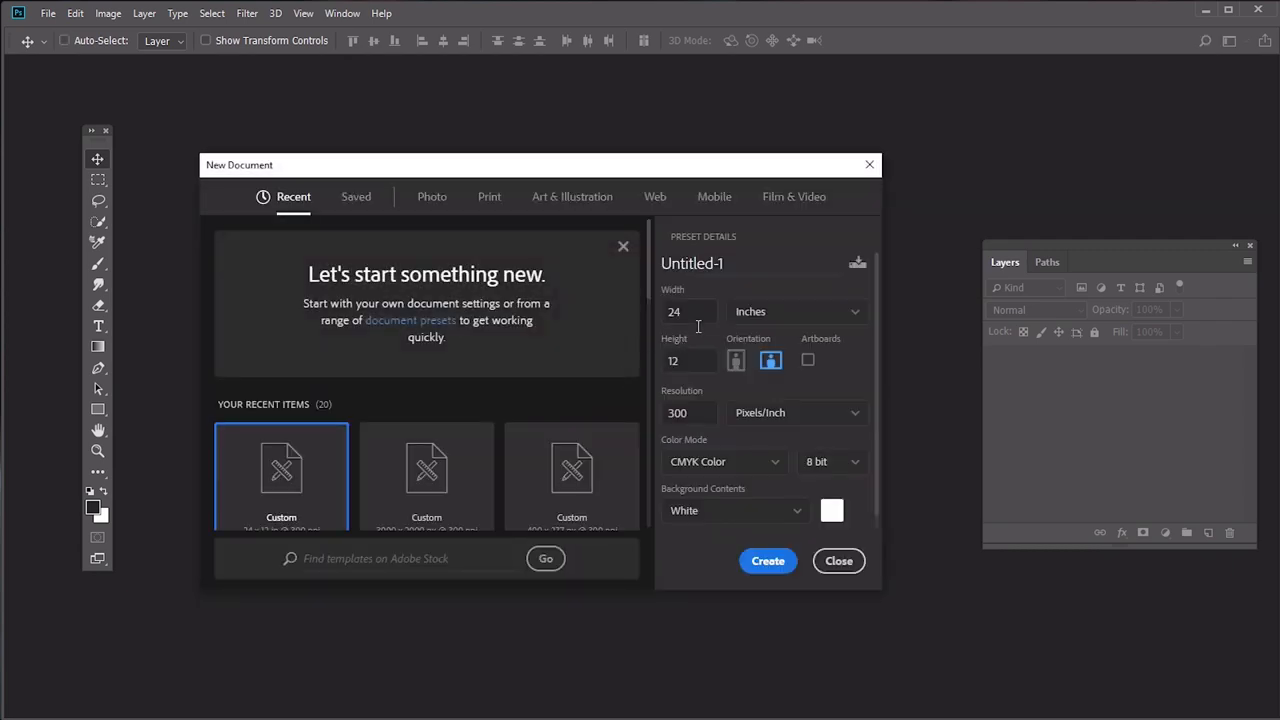
mouse_move(695, 351)
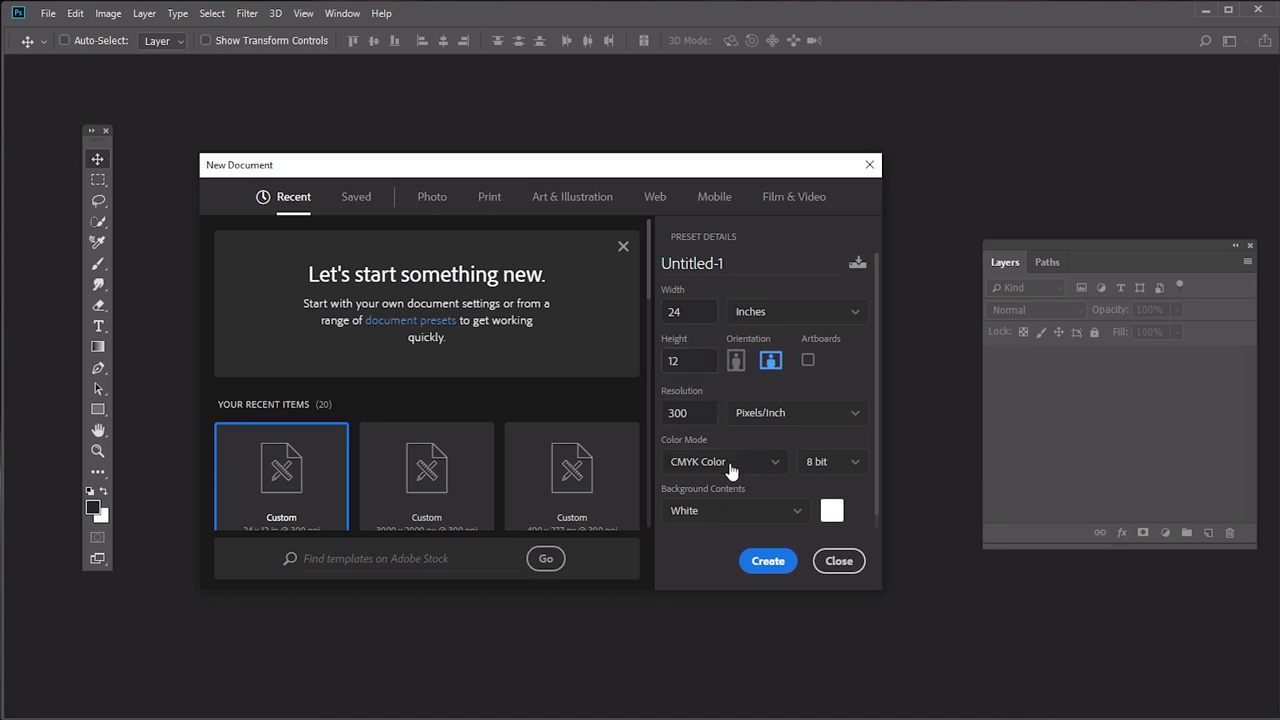
click(767, 560)
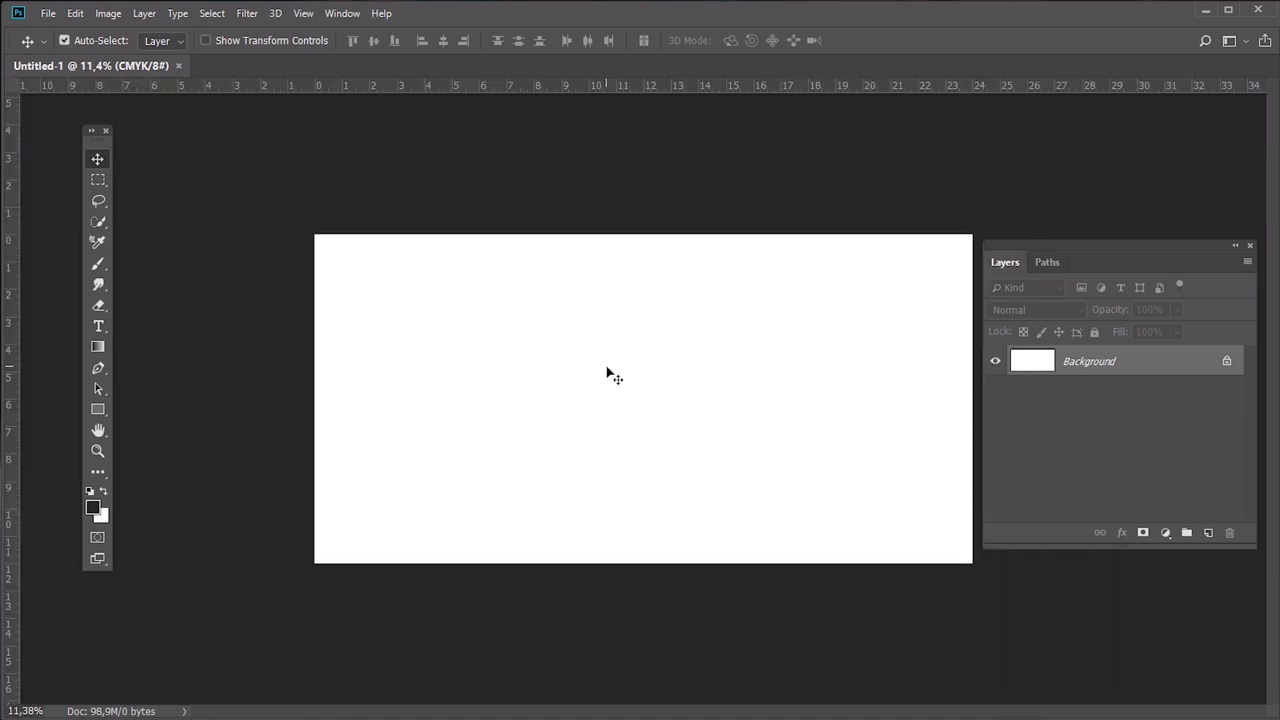
Step: Place guides at the canvas edges and at the 12-inch and 6-inch centre lines
drag(610, 374, 303, 358)
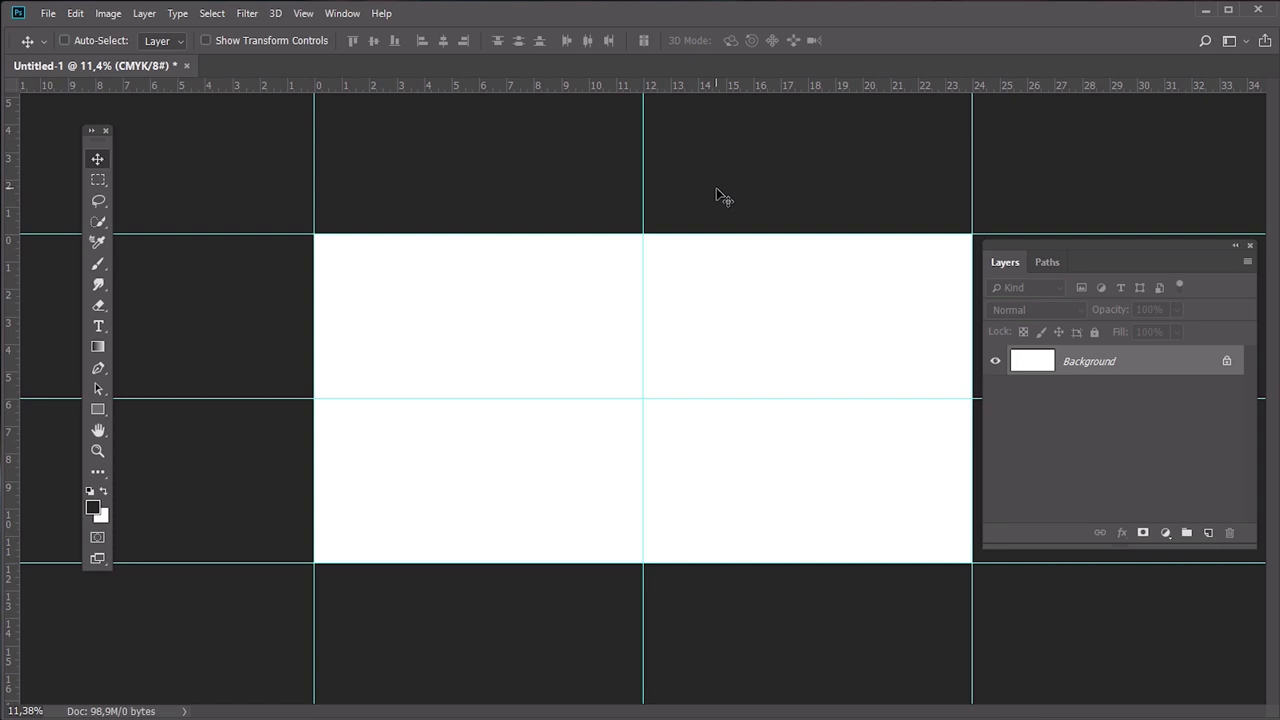
click(64, 40)
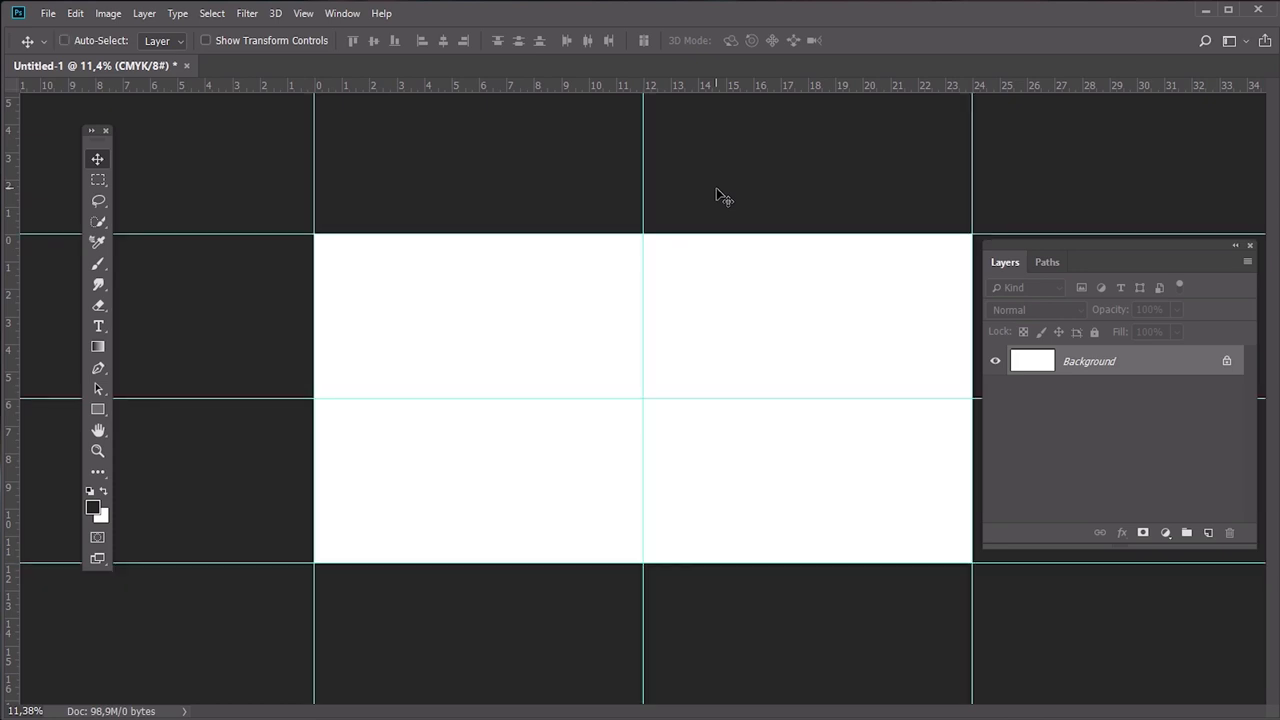
mouse_move(188, 35)
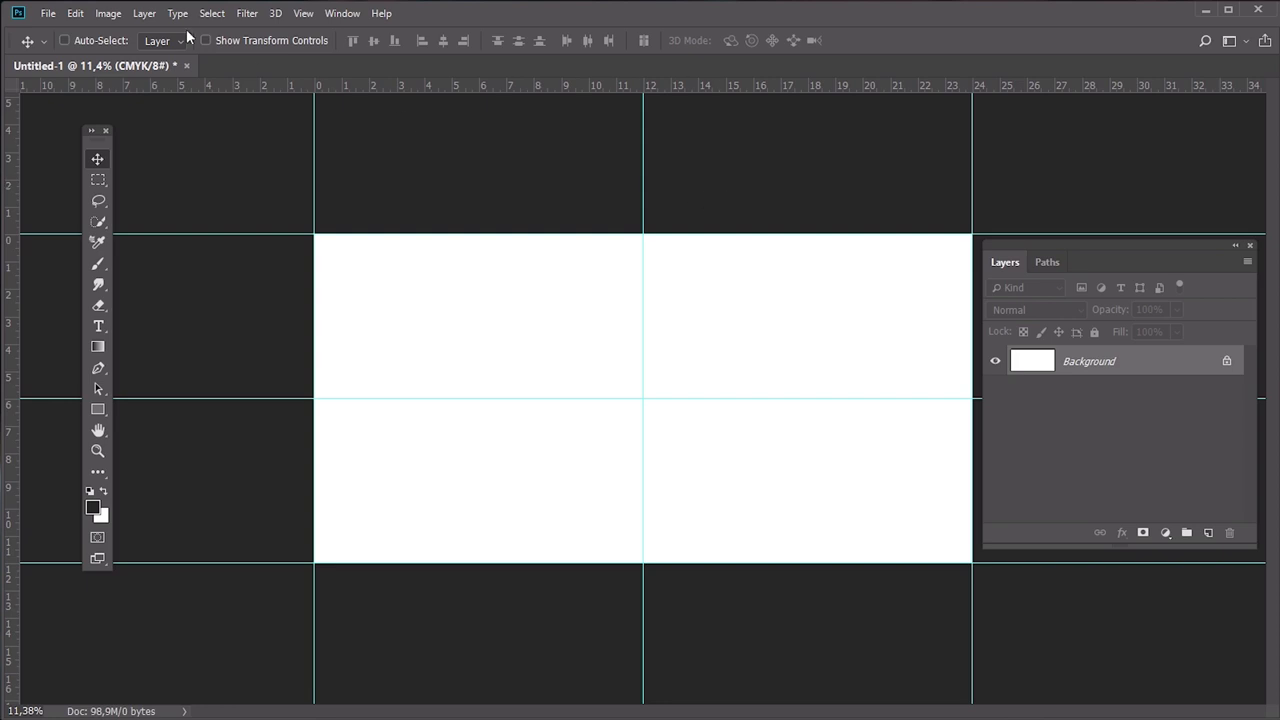
Step: Enlarge the canvas to 24.25 × 12.25 inches from a centre anchor
click(107, 13)
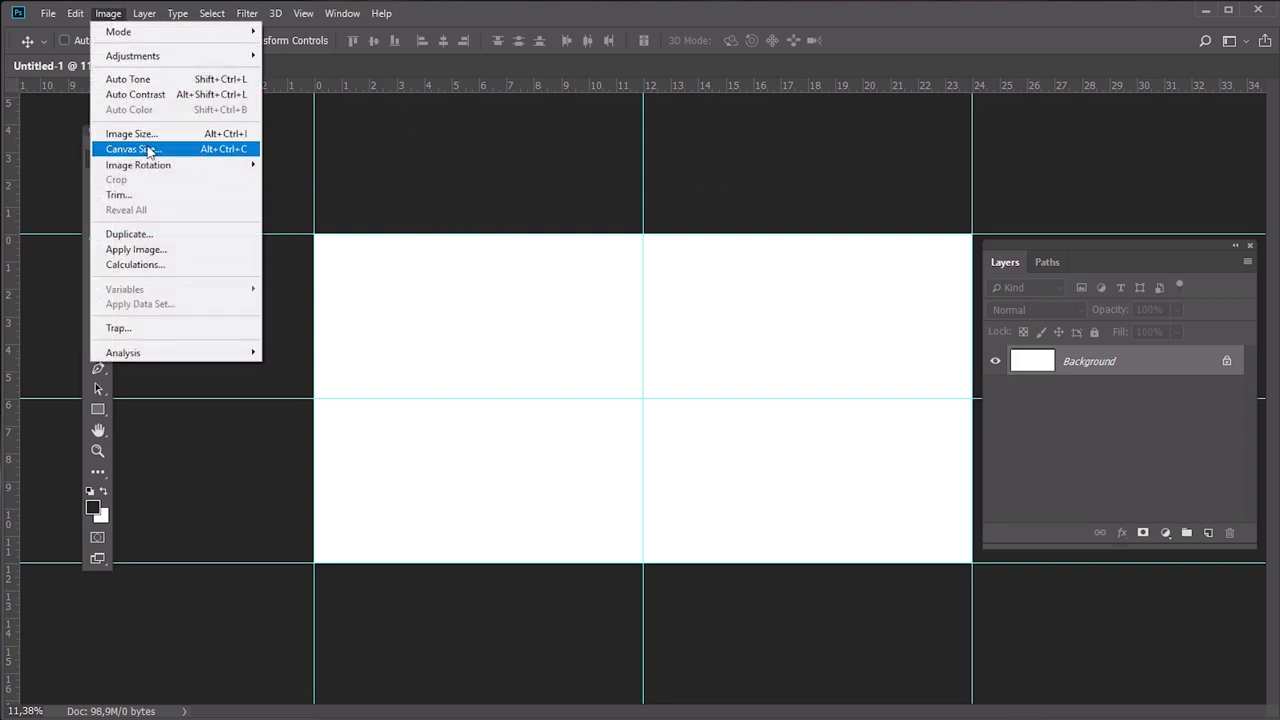
click(131, 148)
text(12,25)
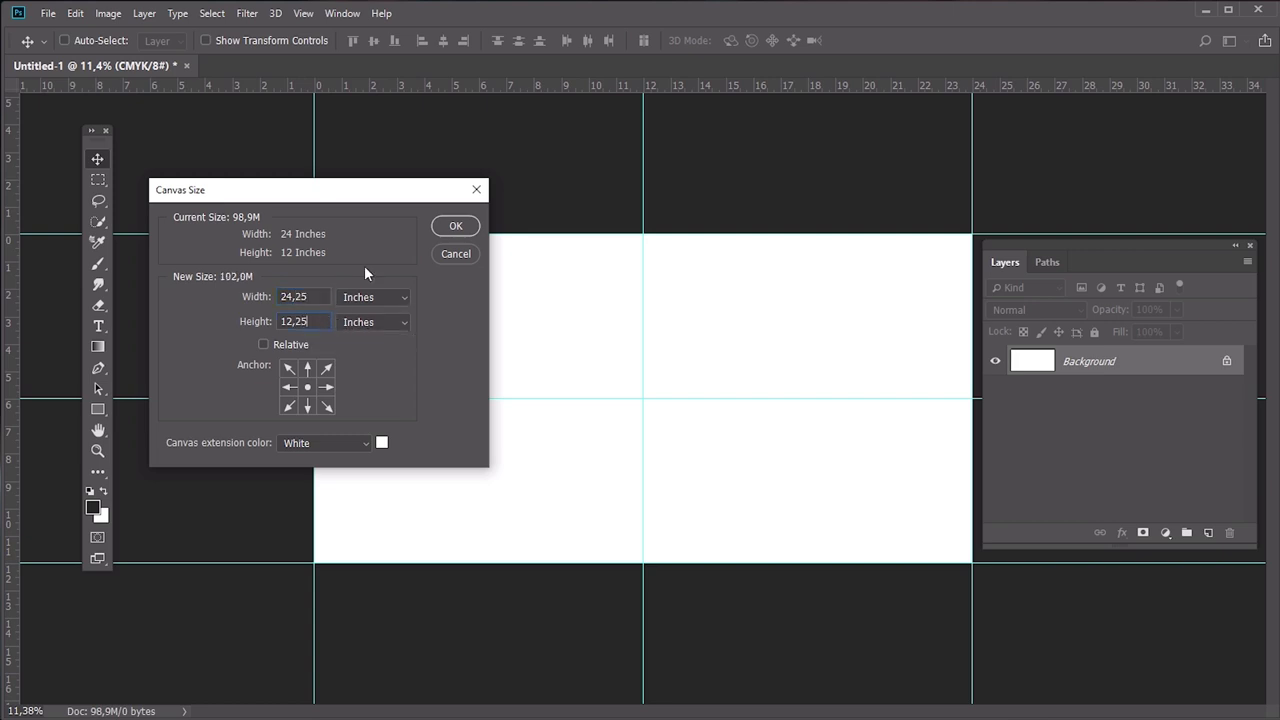
click(455, 225)
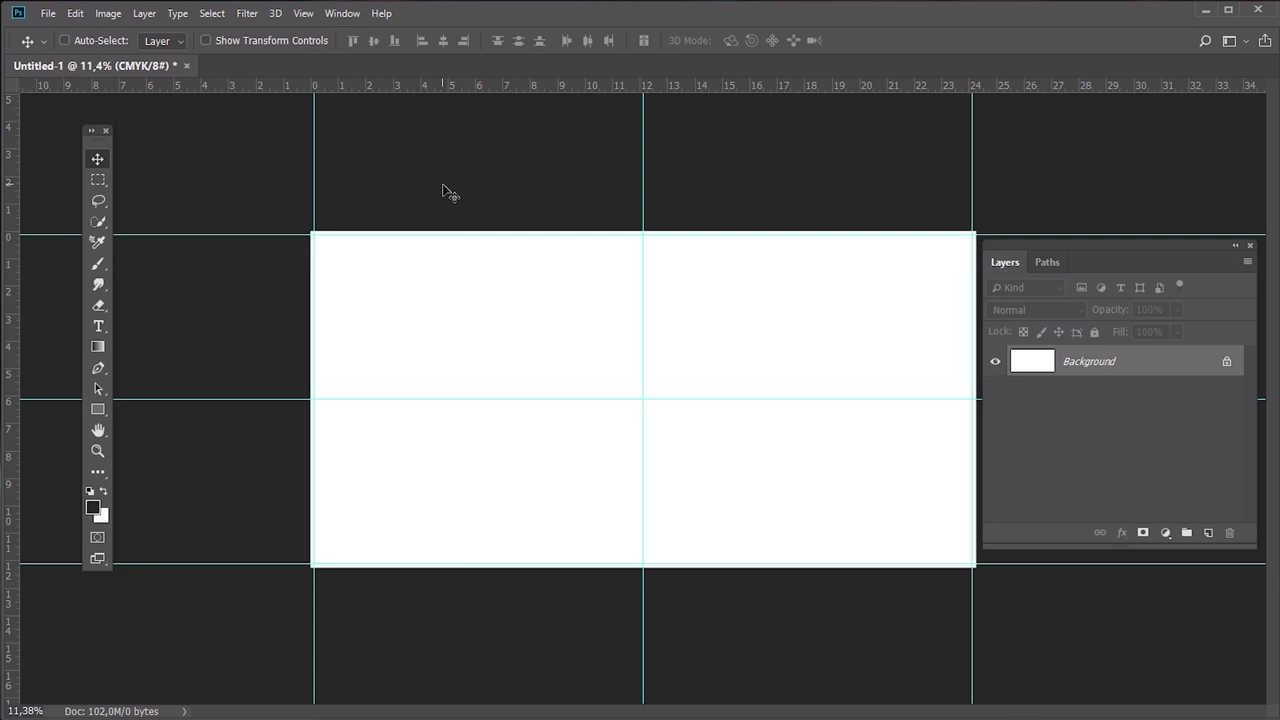
Step: Add a dark blue 'James and Emma' text layer in Anamortee on the left page
click(97, 326)
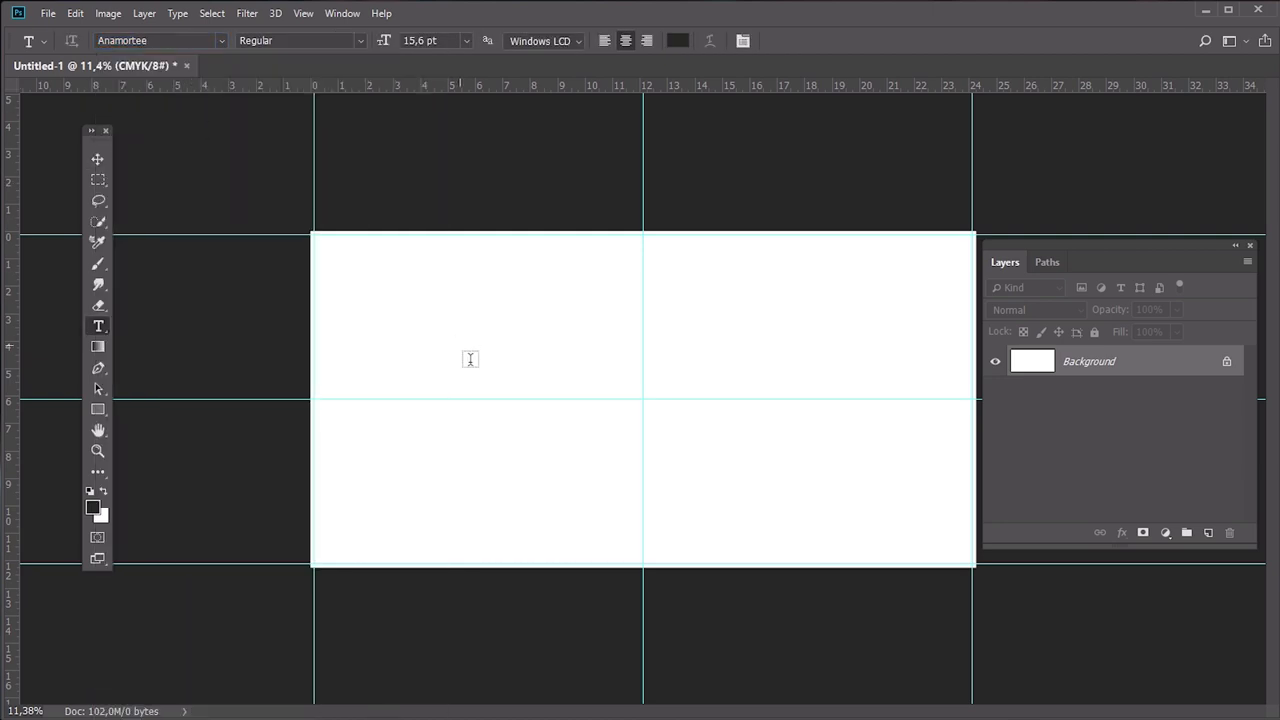
click(463, 374)
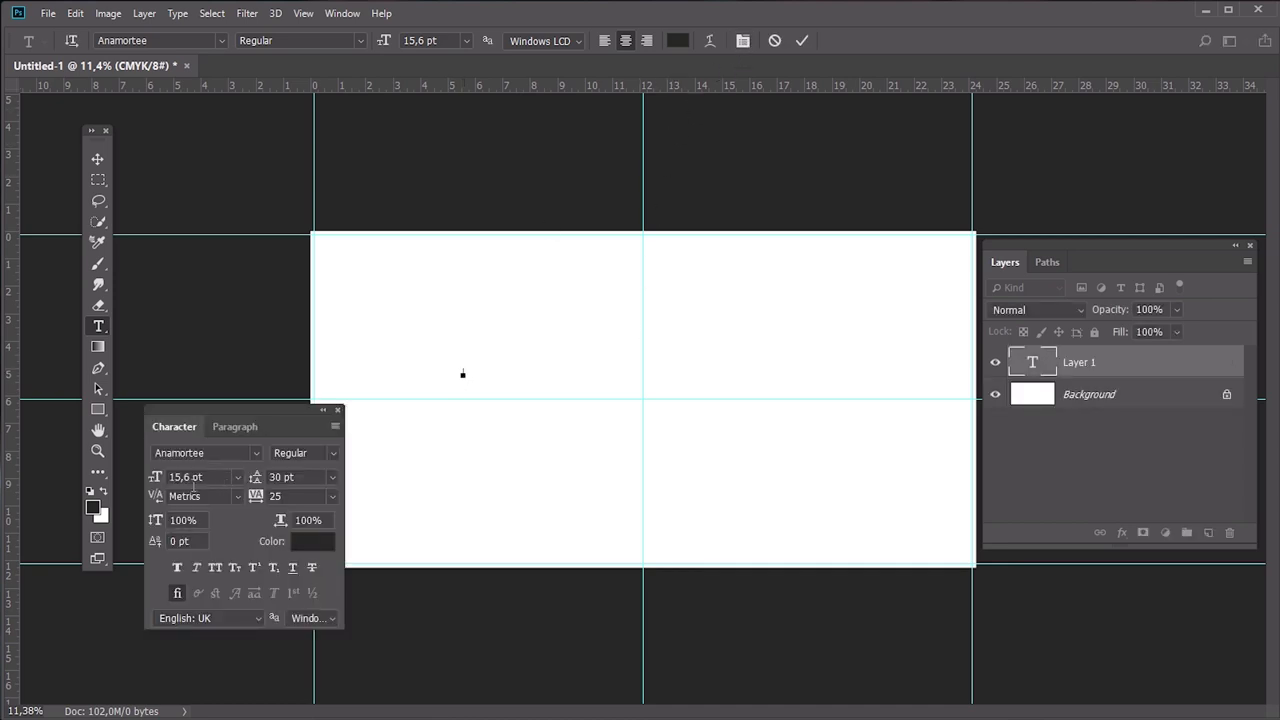
triple_click(185, 477)
text(147)
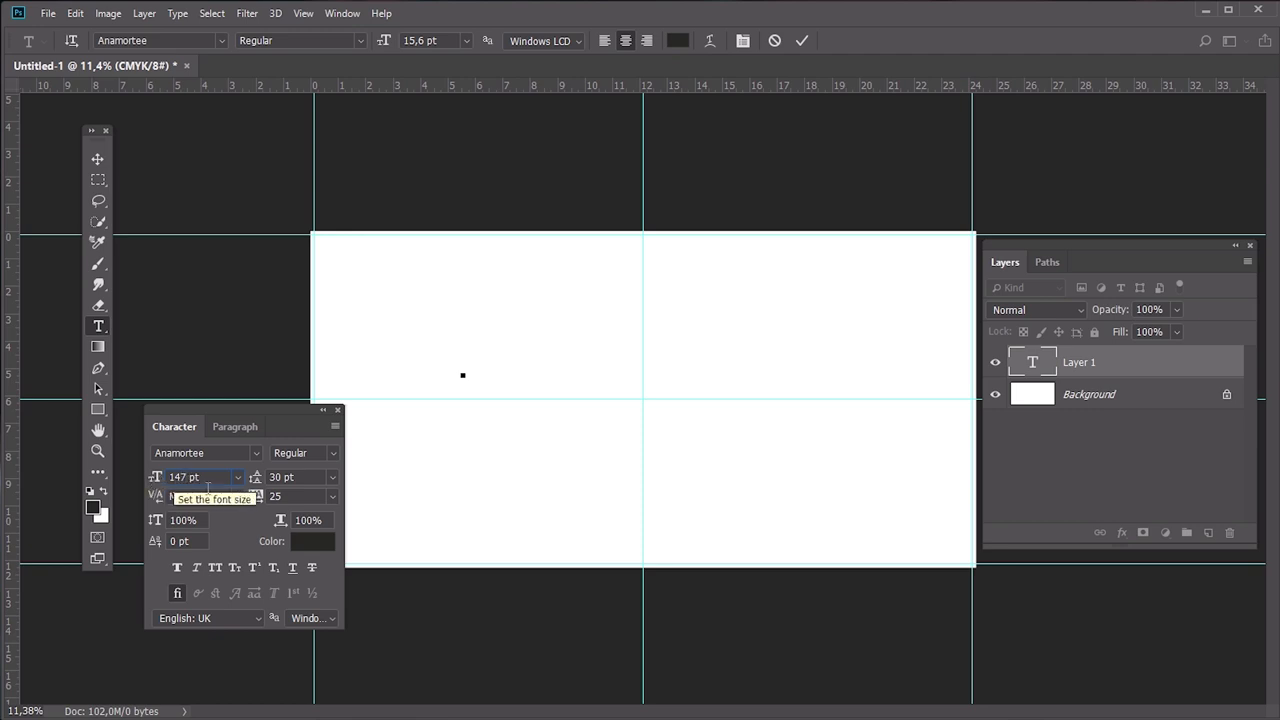
mouse_move(310, 497)
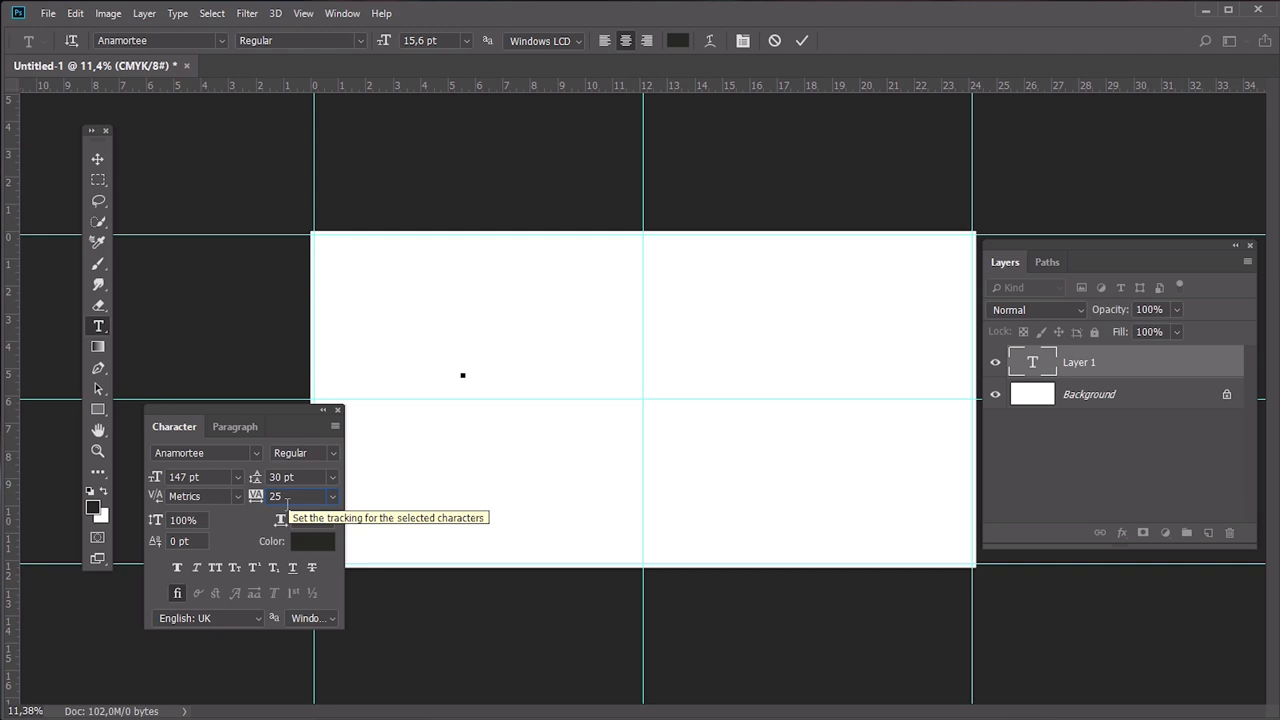
click(312, 541)
text(363a4)
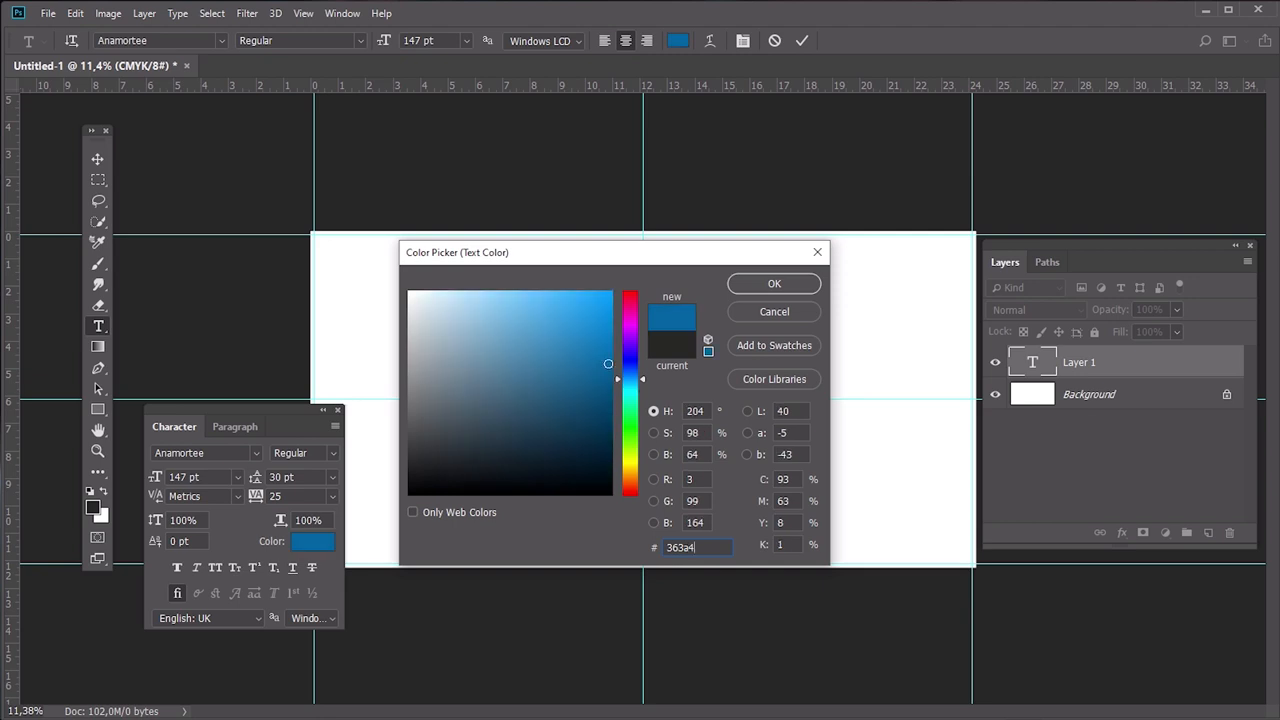
click(774, 283)
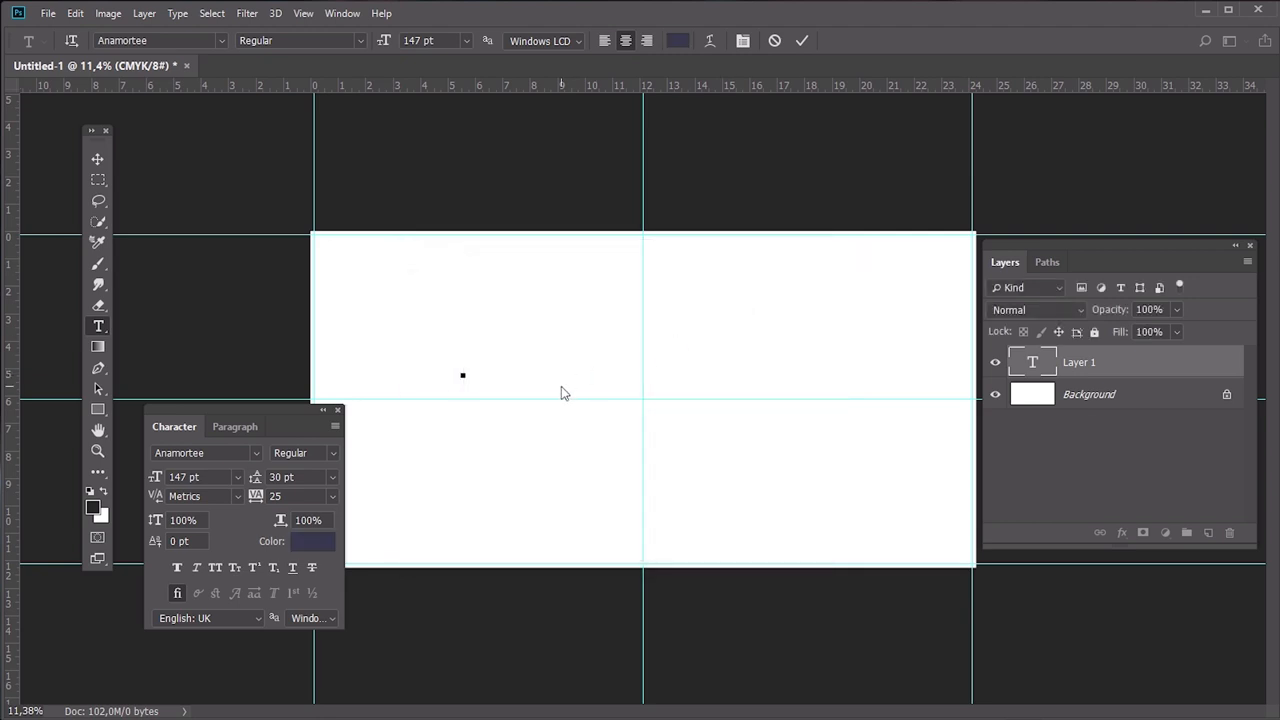
text(James and)
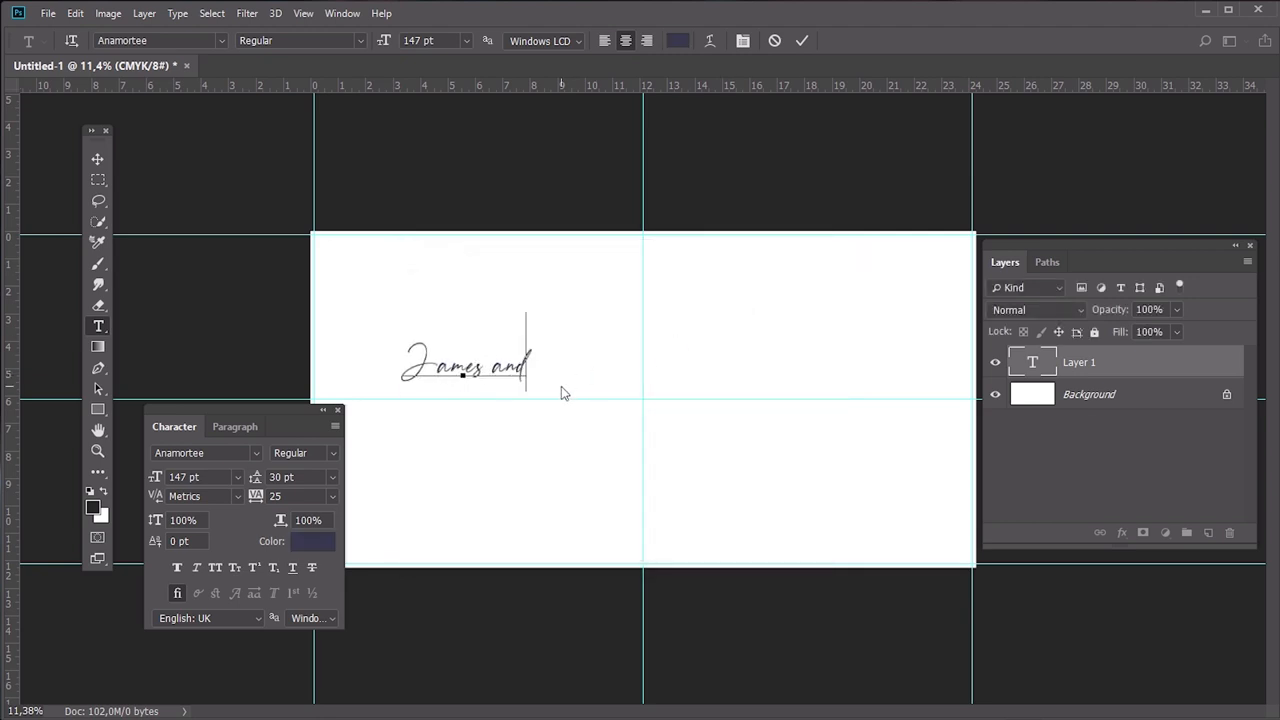
text(Emma)
text(WE)
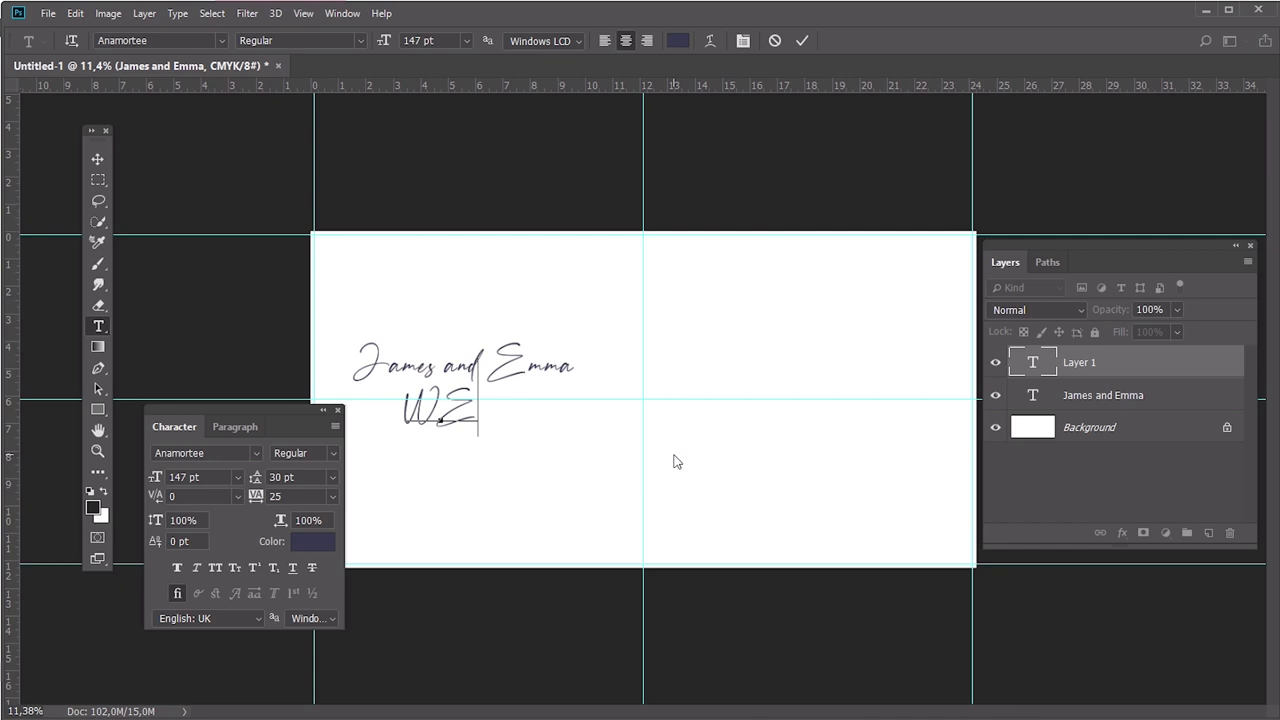
Step: Type 'WEDDING STORY' in Anamortee Sans with tracking 175
text(DDING STORY)
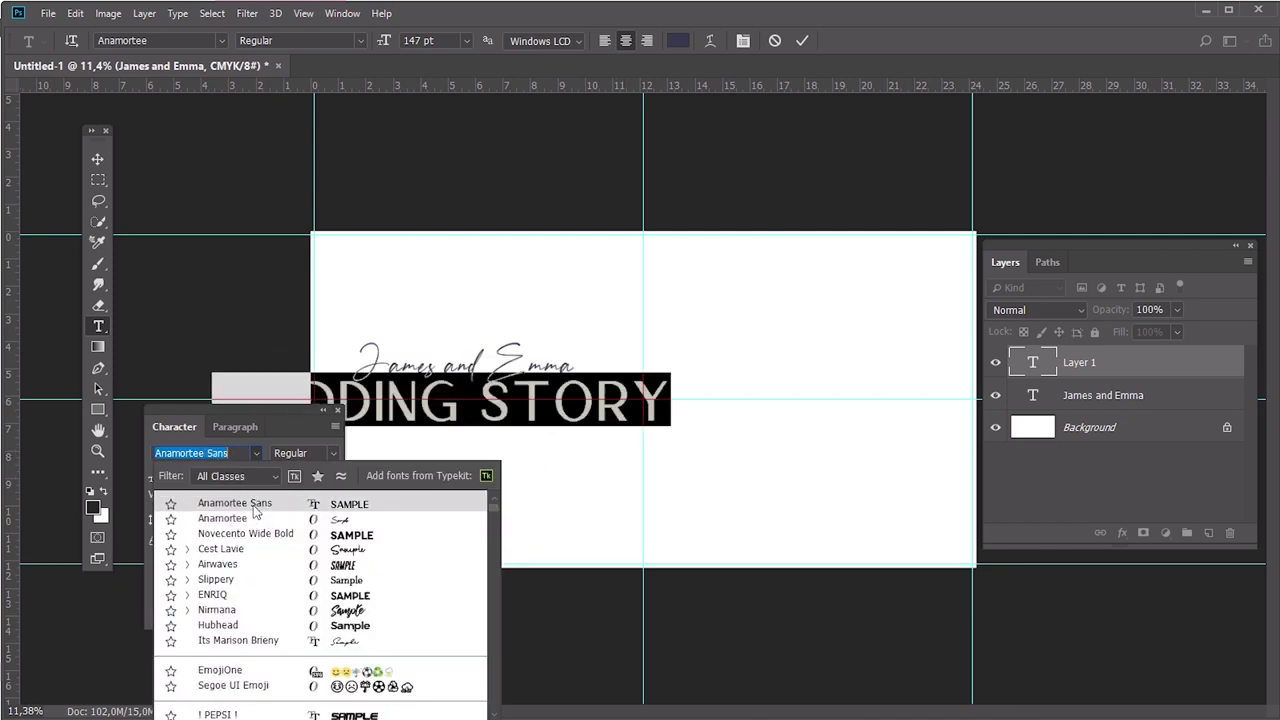
click(234, 502)
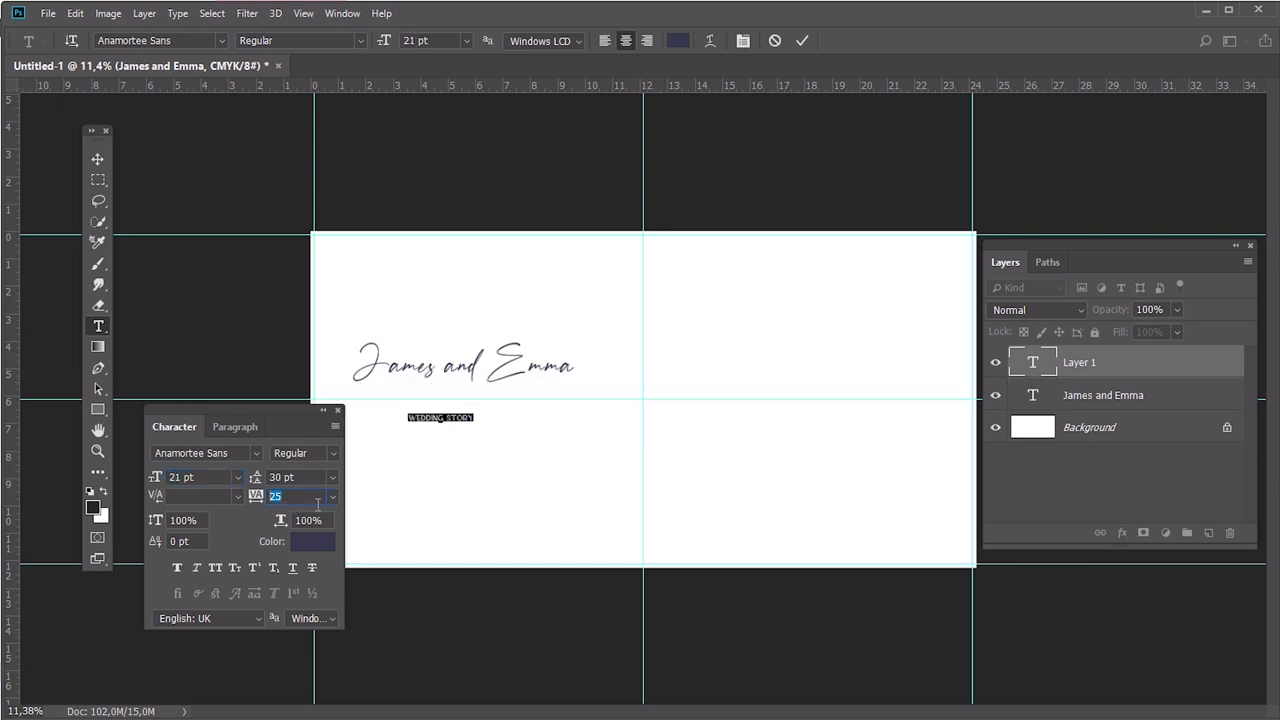
text(175)
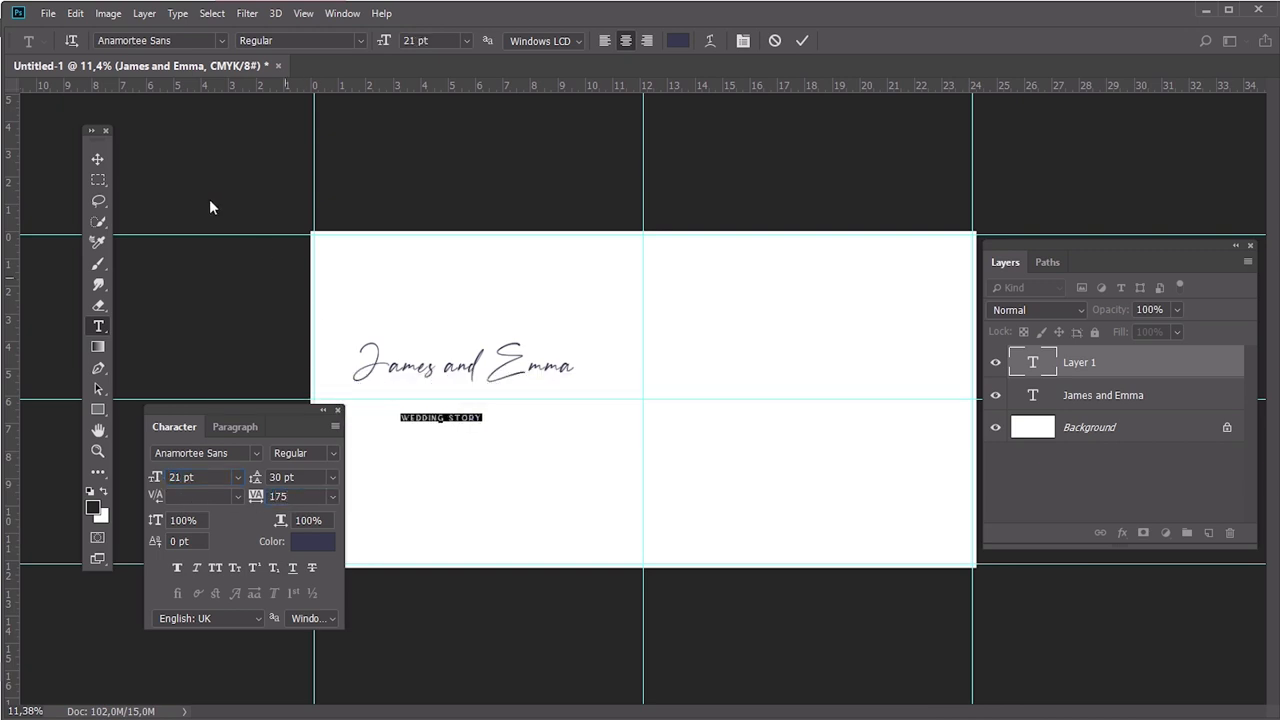
click(1100, 362)
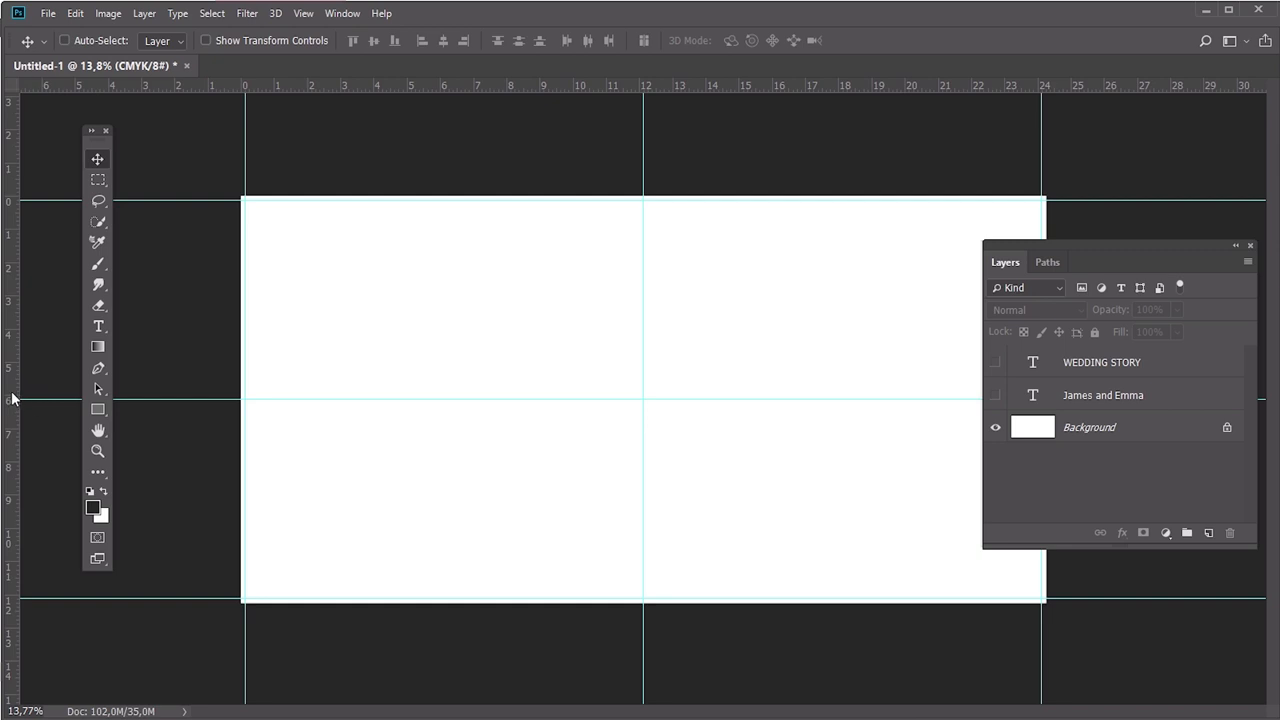
Step: Add a vertical guide at the 6-inch mark and unhide the text layers
drag(12, 398, 450, 402)
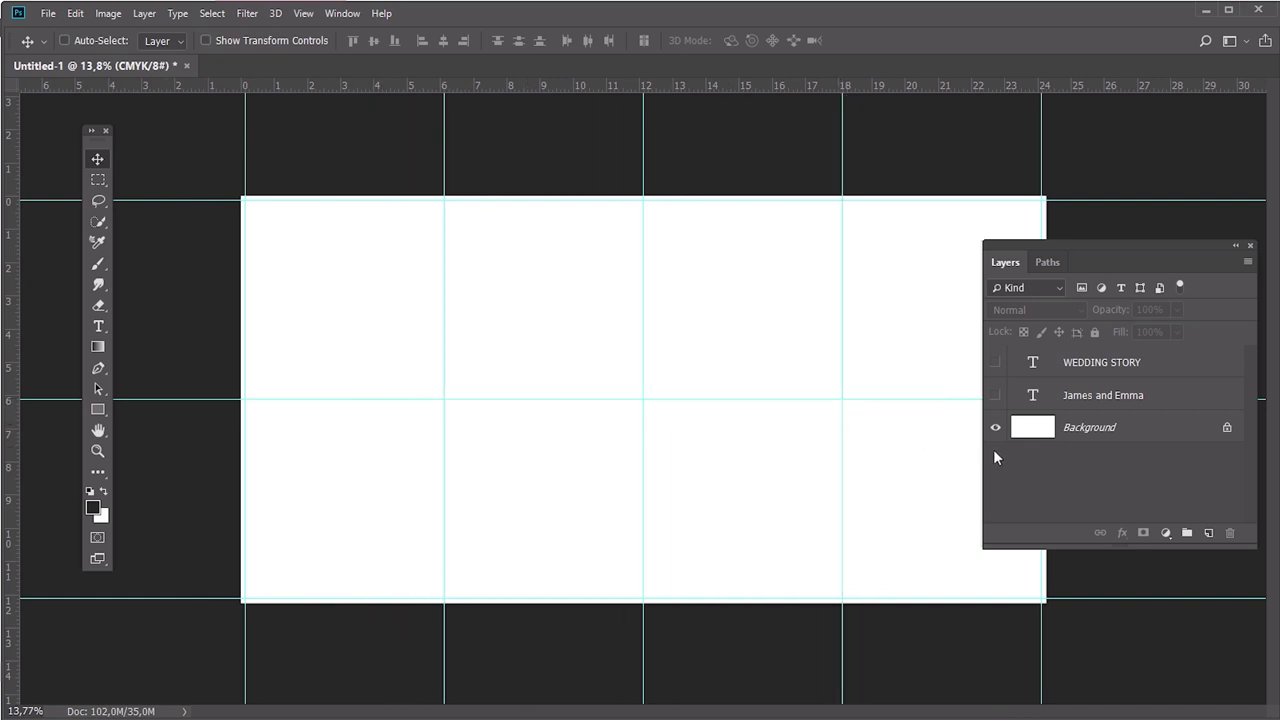
click(995, 362)
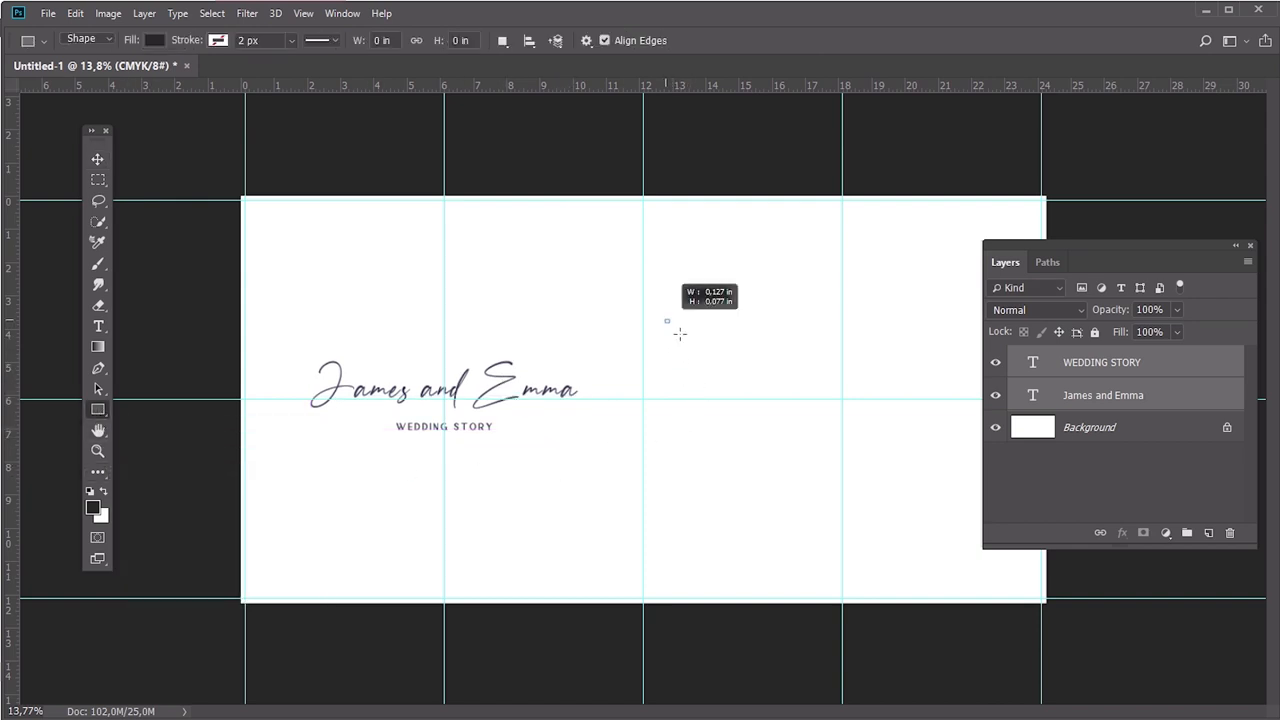
Step: Draw Rectangle 1 and stretch it to cover the spread's right half
drag(667, 320, 826, 467)
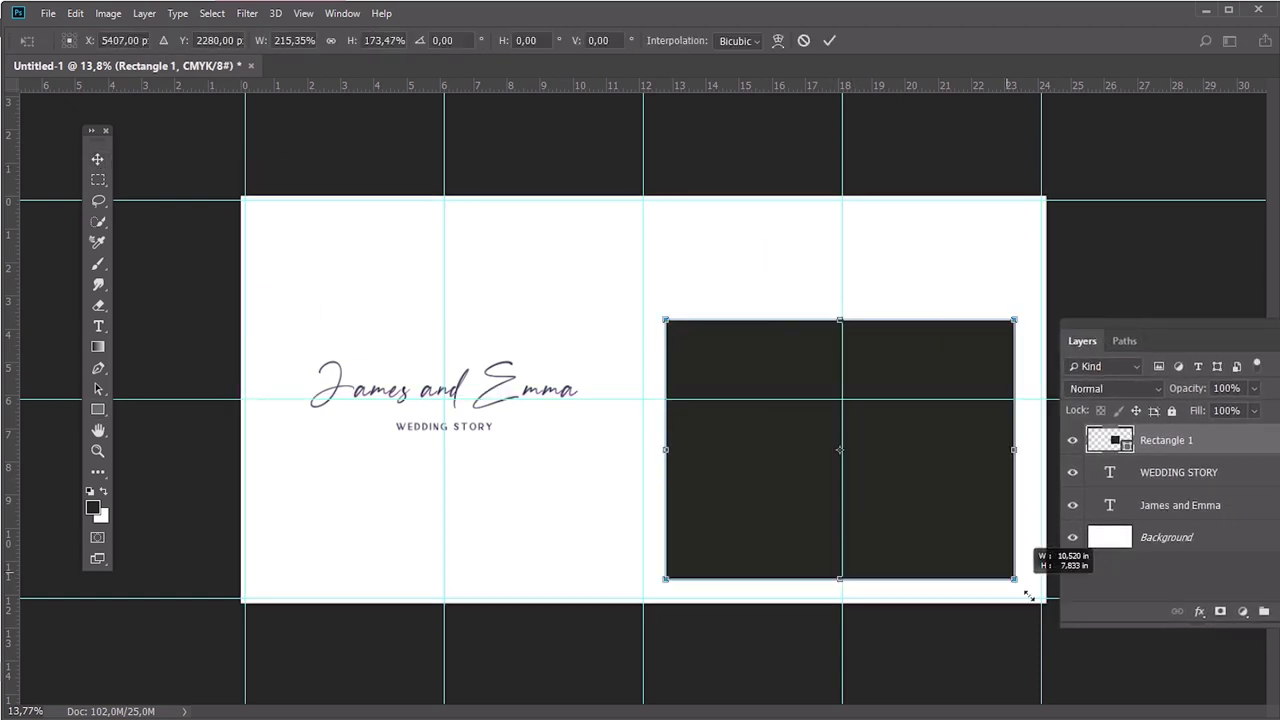
drag(665, 320, 645, 200)
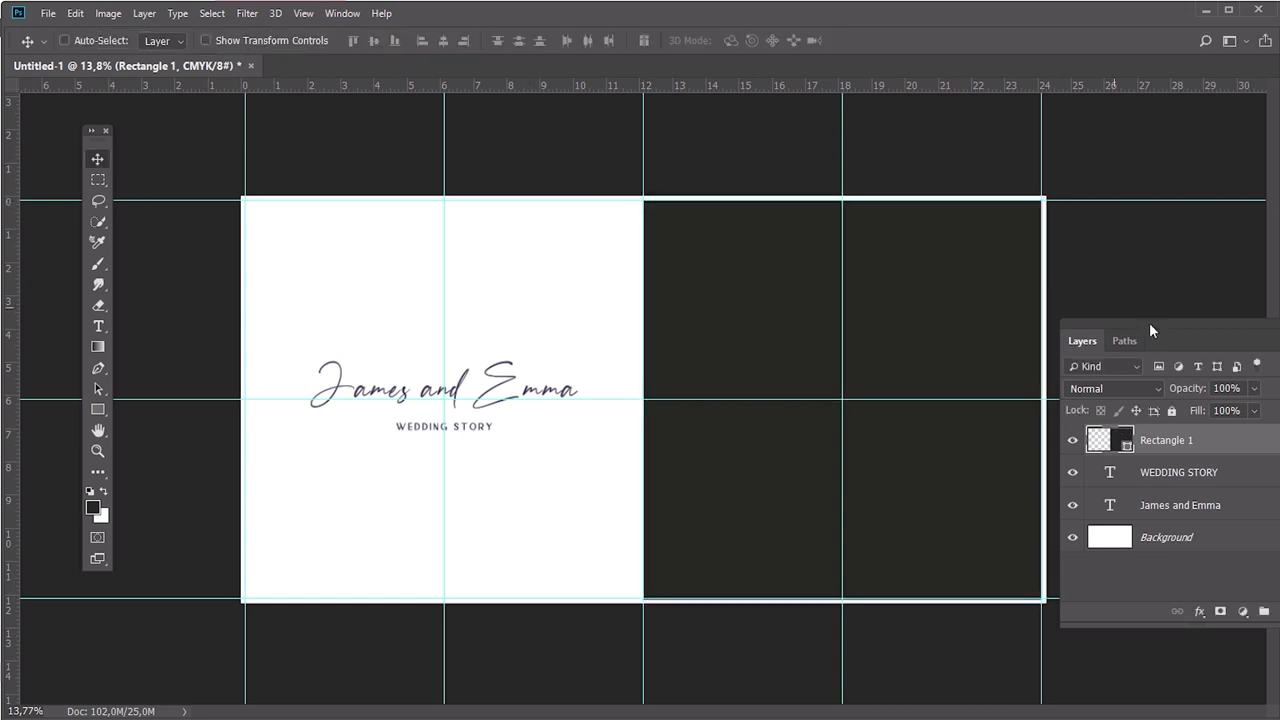
click(48, 13)
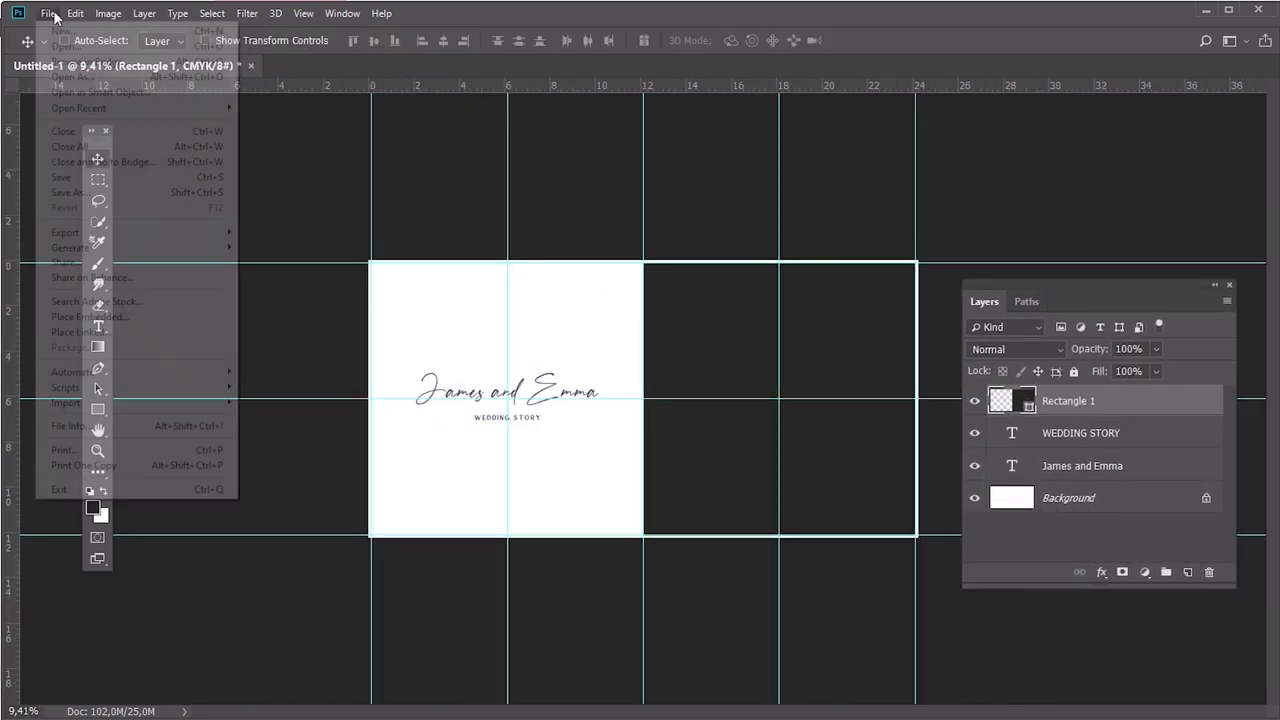
Step: Place Photo 01 as a linked file and scale it over the right half
click(80, 316)
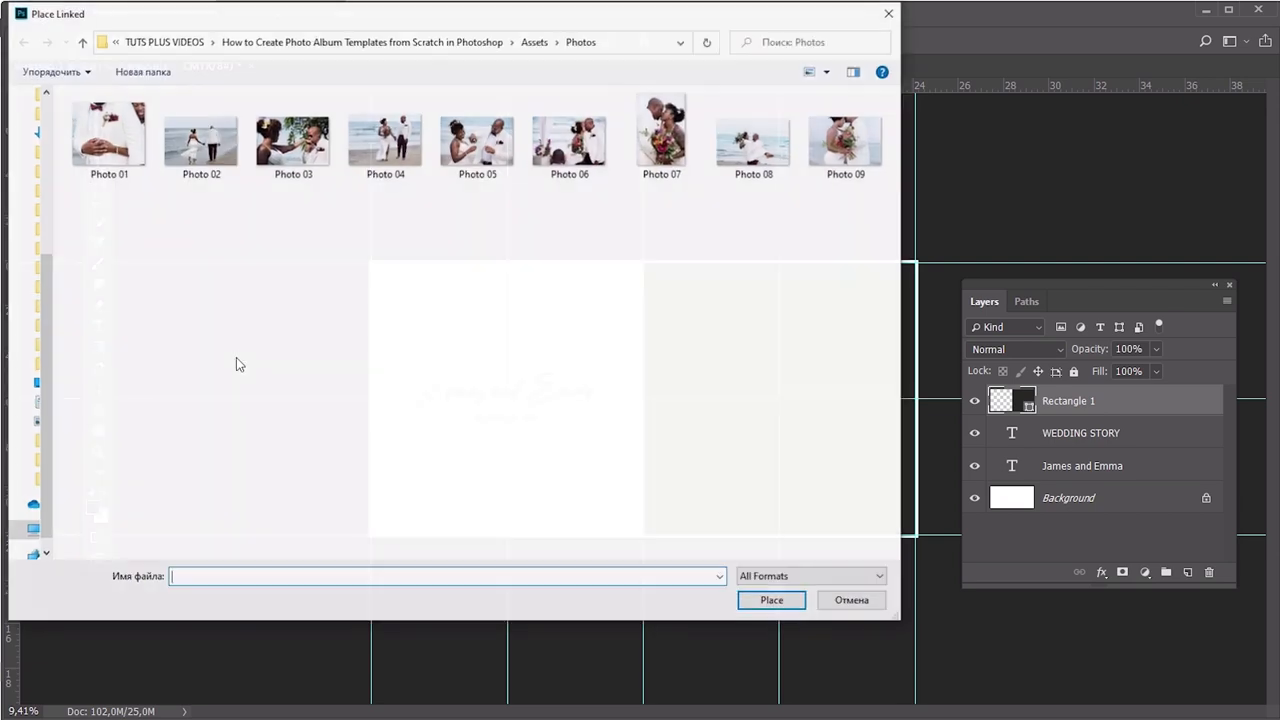
click(771, 599)
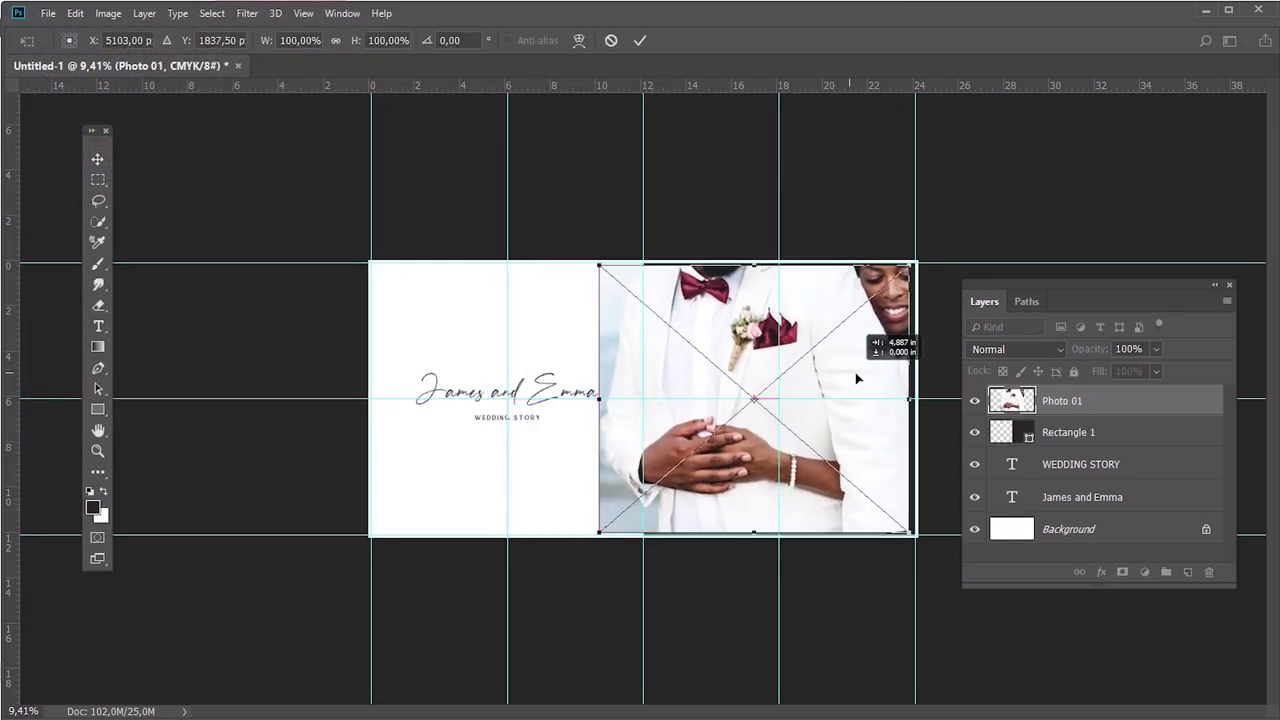
drag(910, 267, 915, 256)
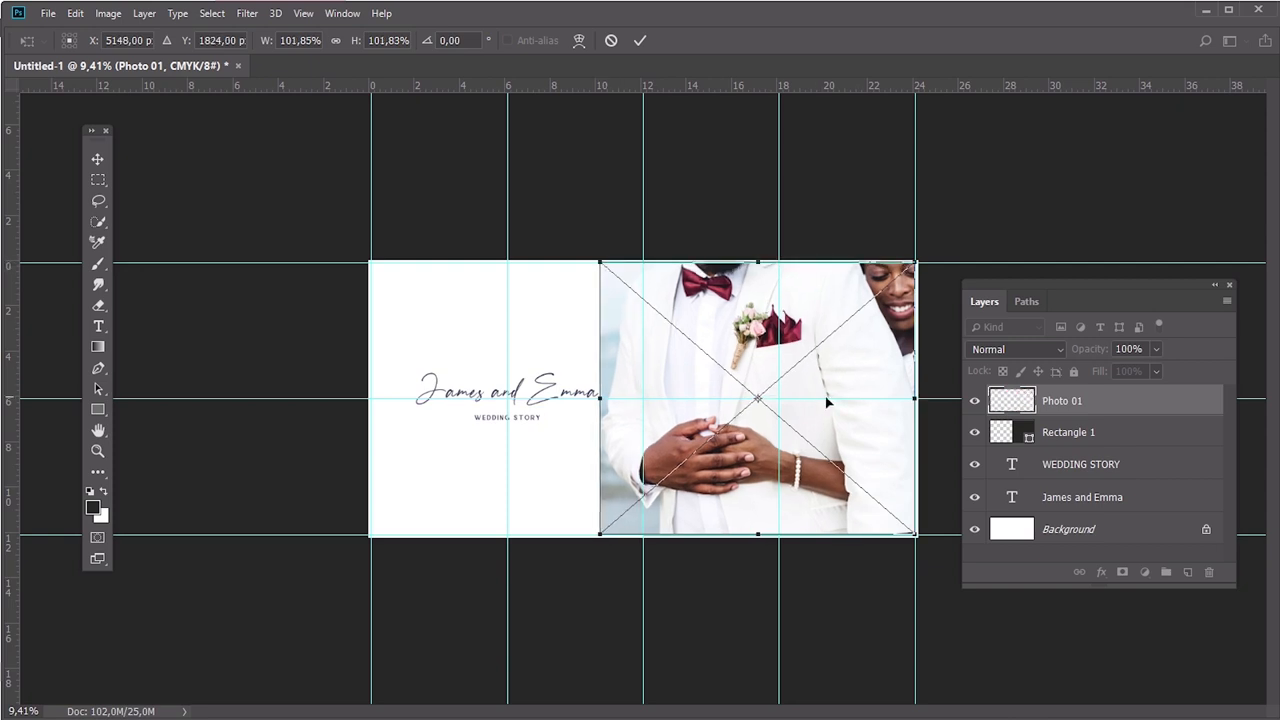
click(640, 40)
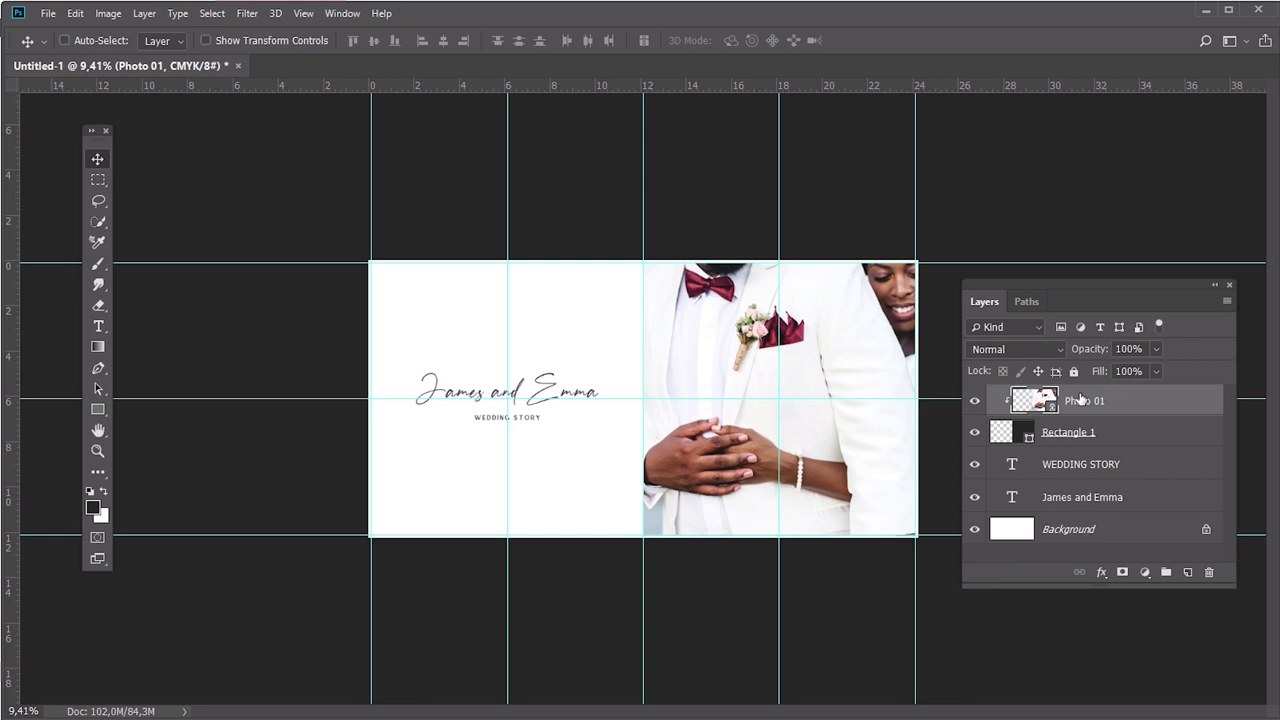
mouse_move(857, 373)
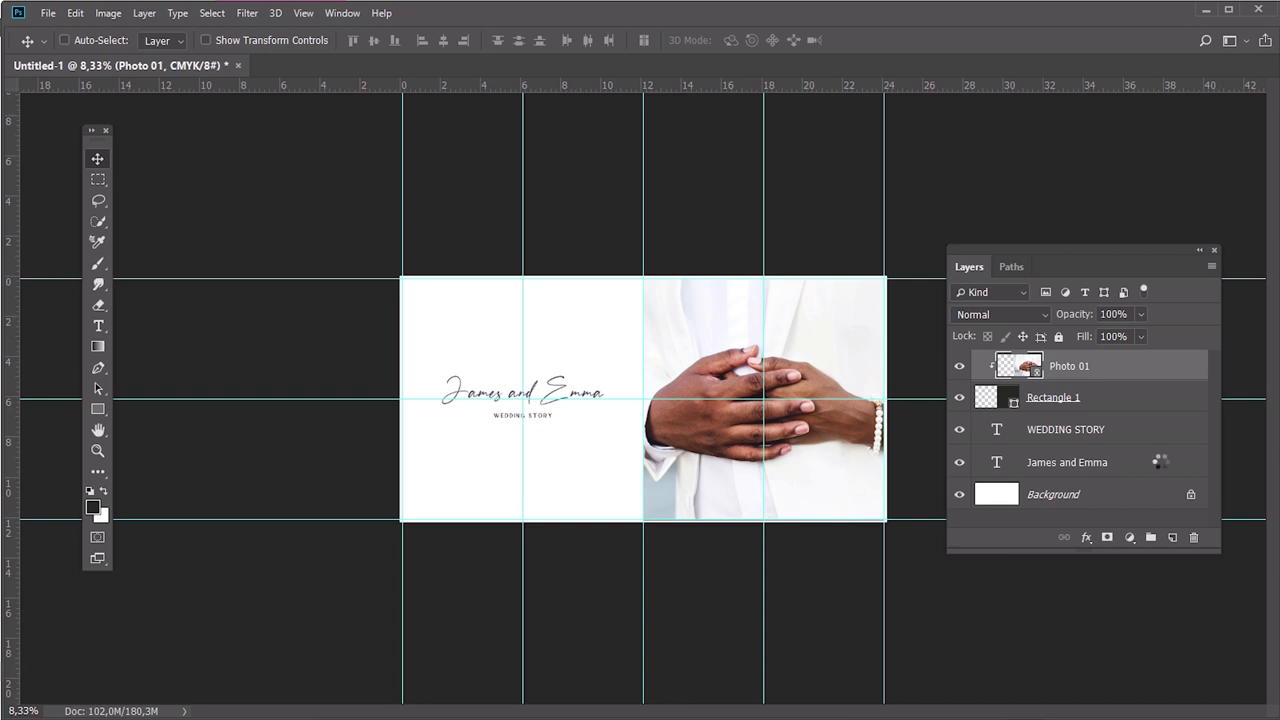
Step: Group the cover layers with Ctrl+G and rename the group Front/Back Covers
key(ctrl+g)
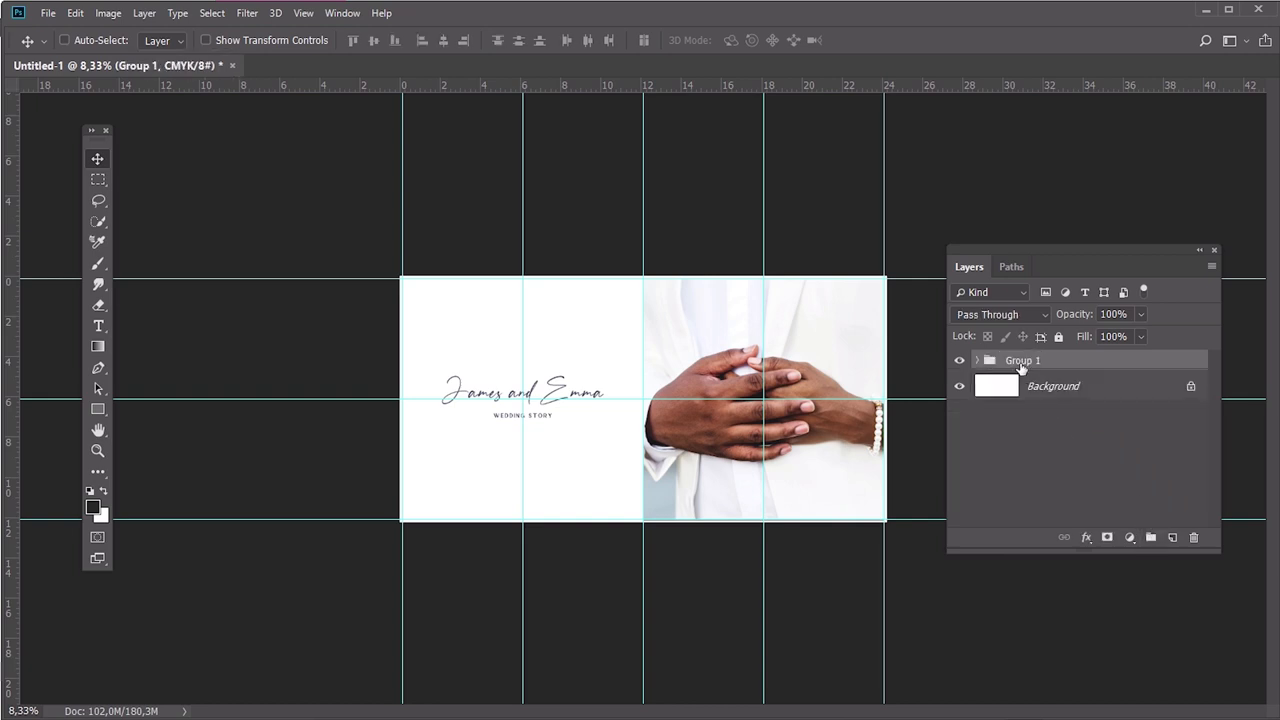
double_click(1022, 360)
text(Front/Back Covers)
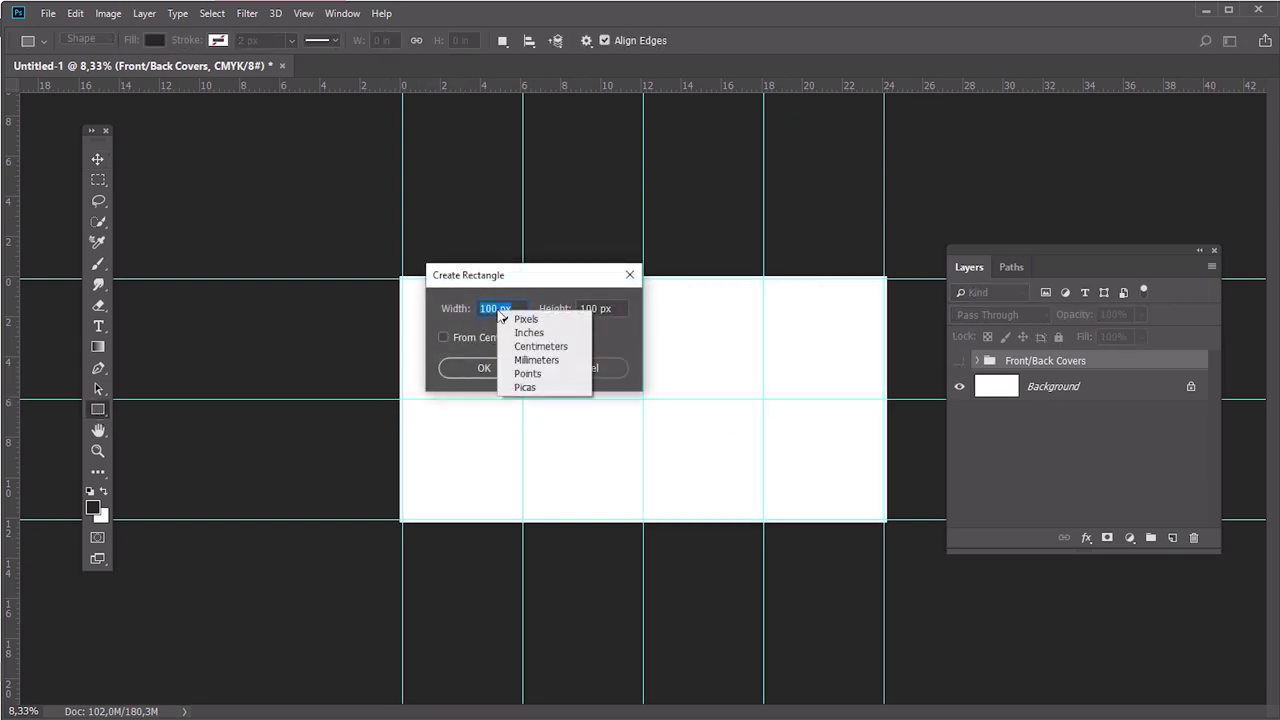
Step: Create a 10 × 10 inch Rectangle 2 and move it onto the left page
click(529, 332)
text(10)
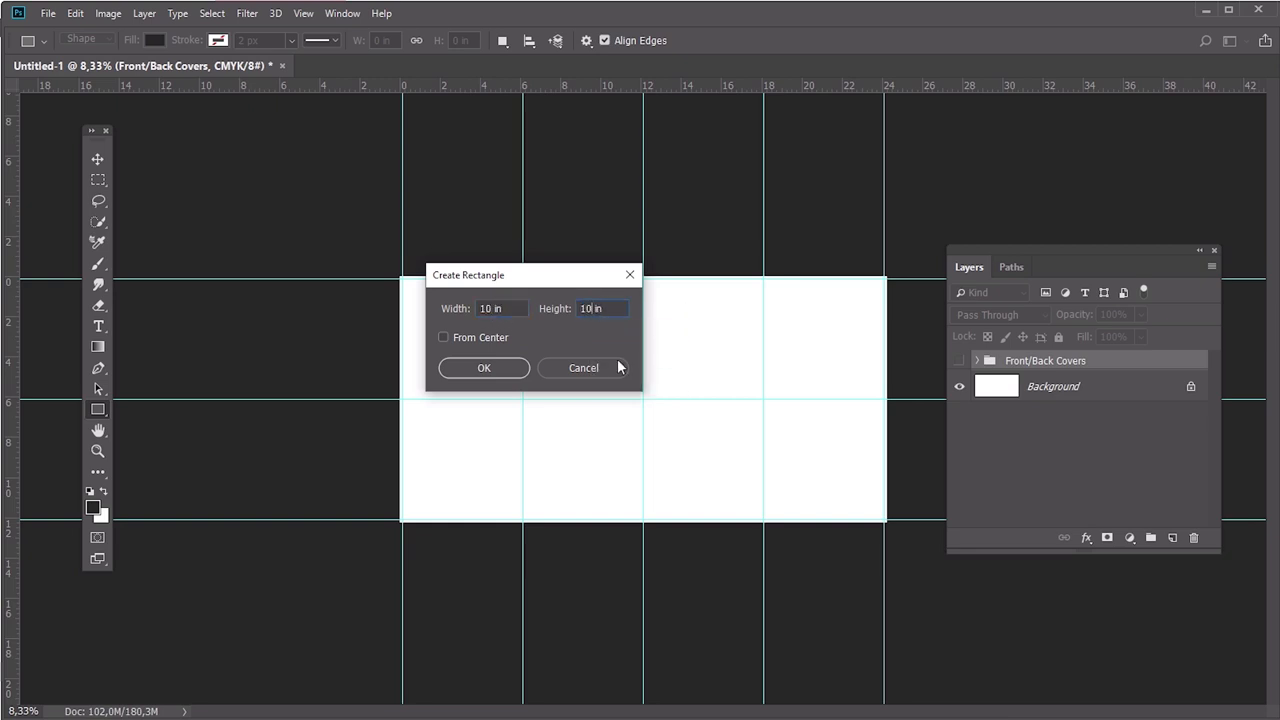
click(483, 368)
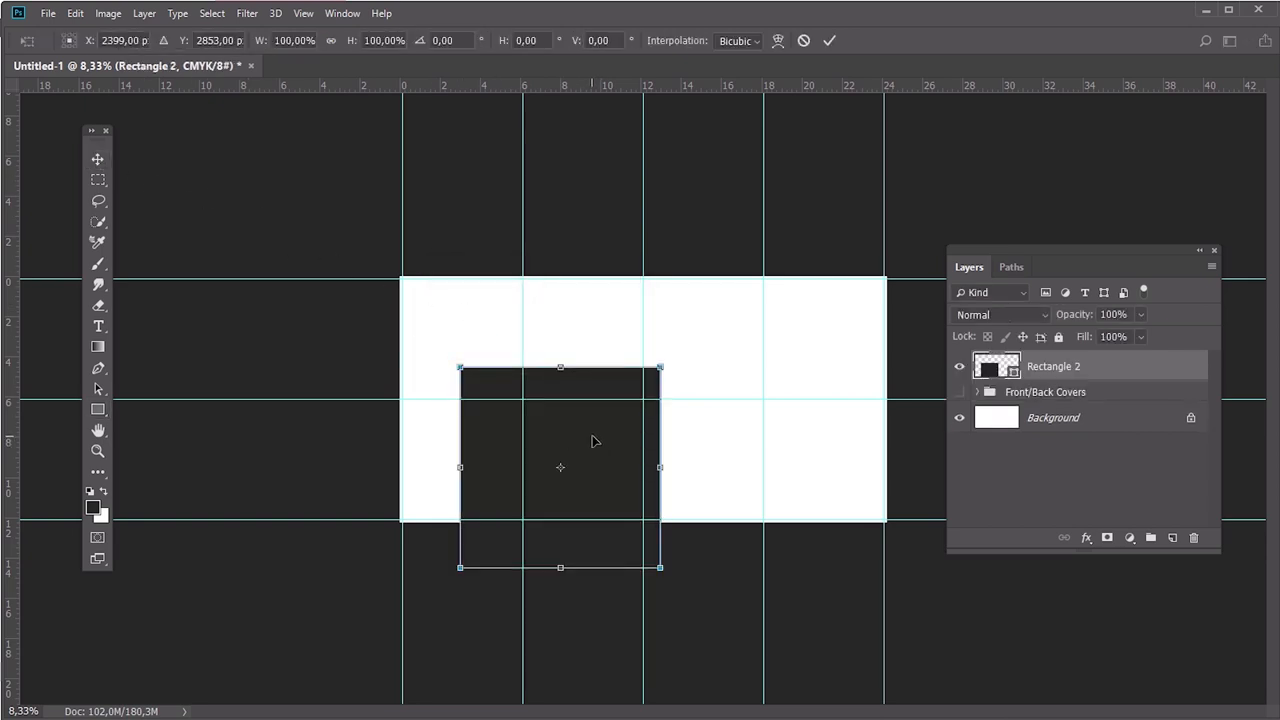
drag(560, 467, 522, 399)
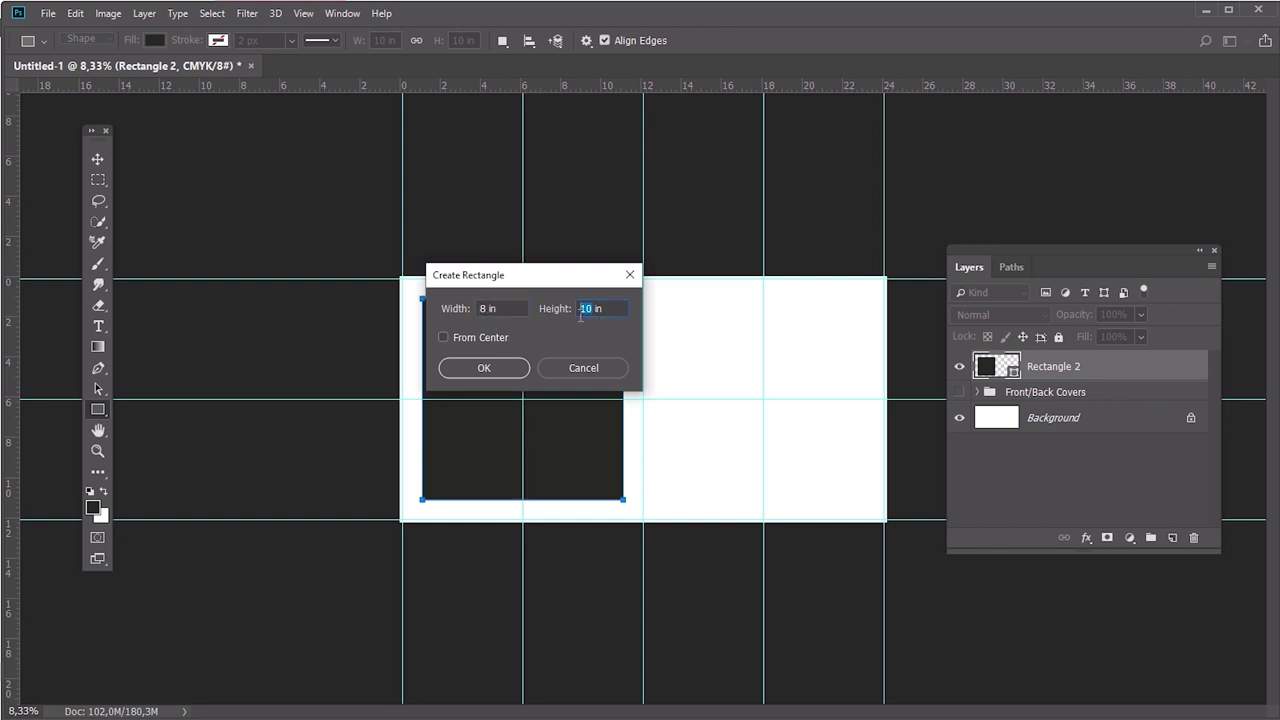
Step: Create an 8 × 5.3 inch dark placeholder rectangle
click(483, 367)
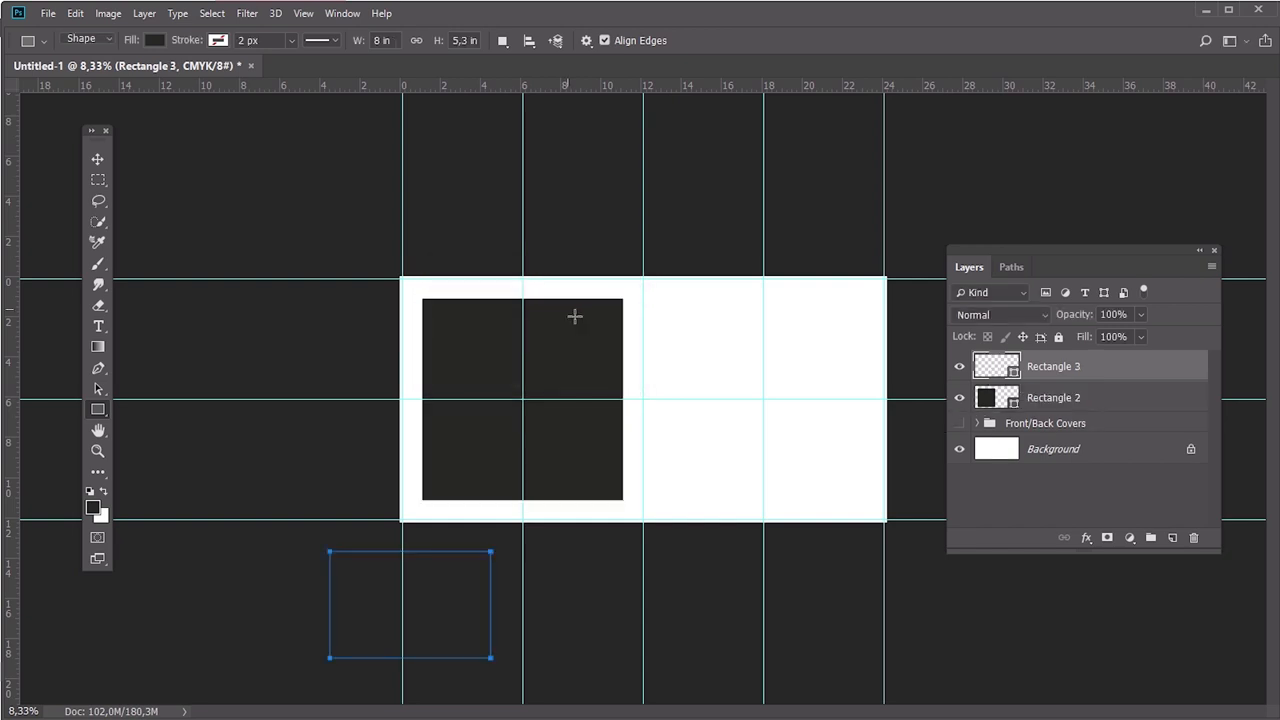
click(575, 316)
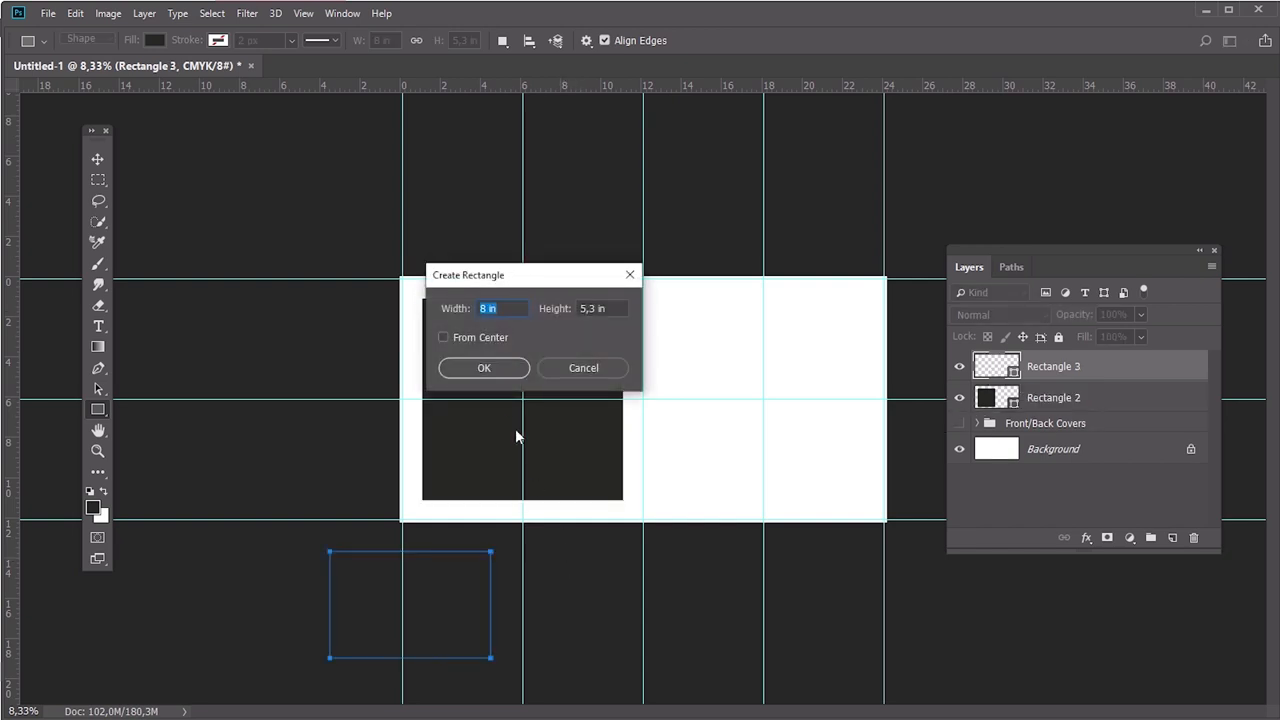
click(483, 367)
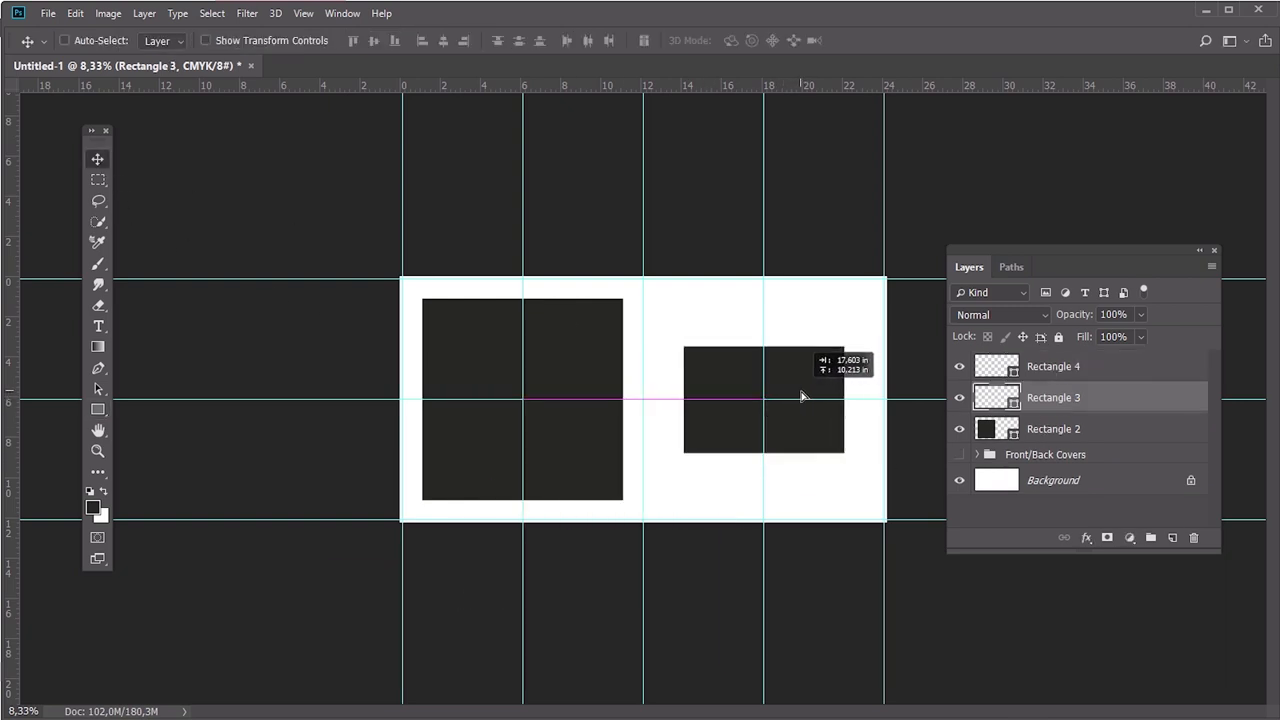
Step: Stack Rectangle 3 and Rectangle 4 on the right half of the spread
drag(800, 395, 750, 450)
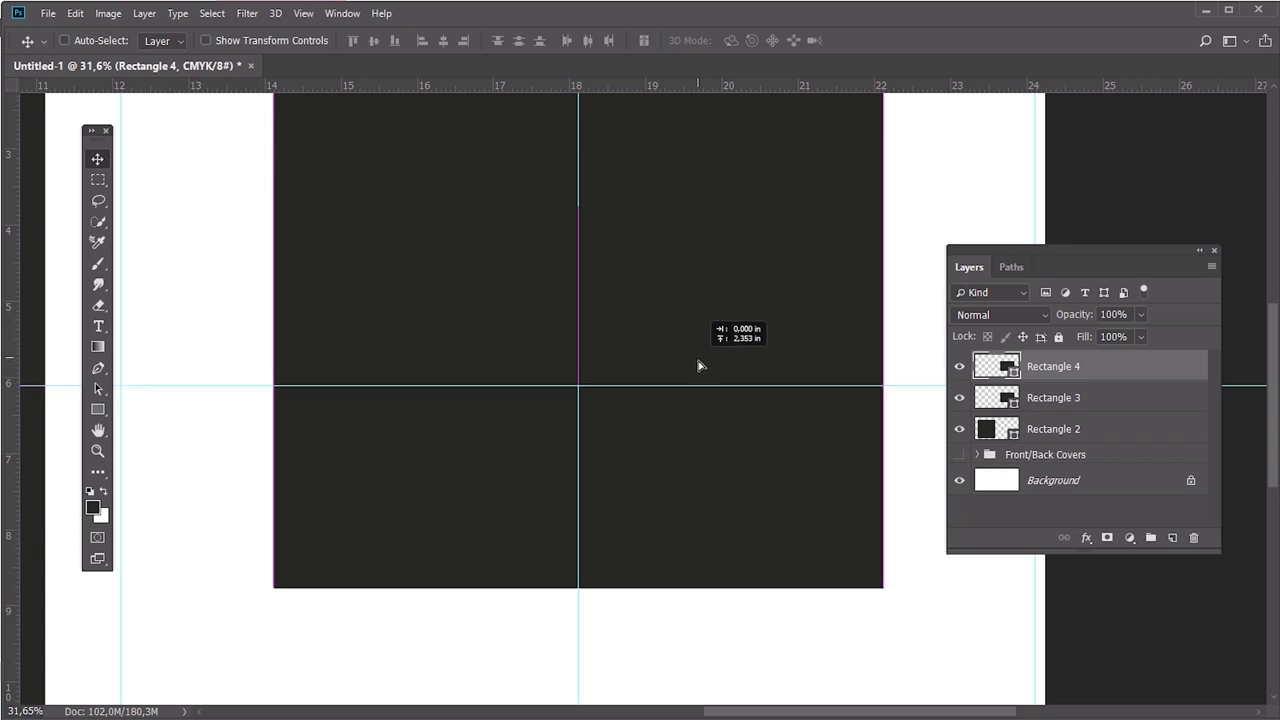
drag(700, 383, 705, 183)
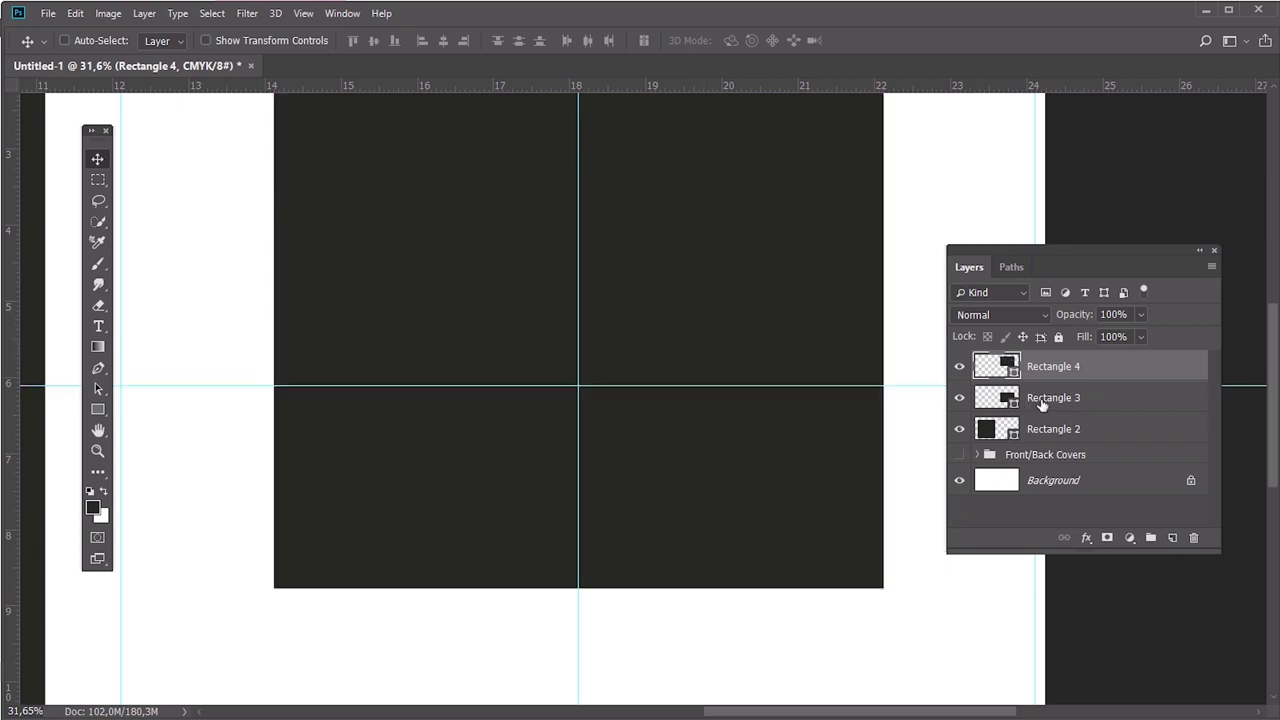
click(1053, 397)
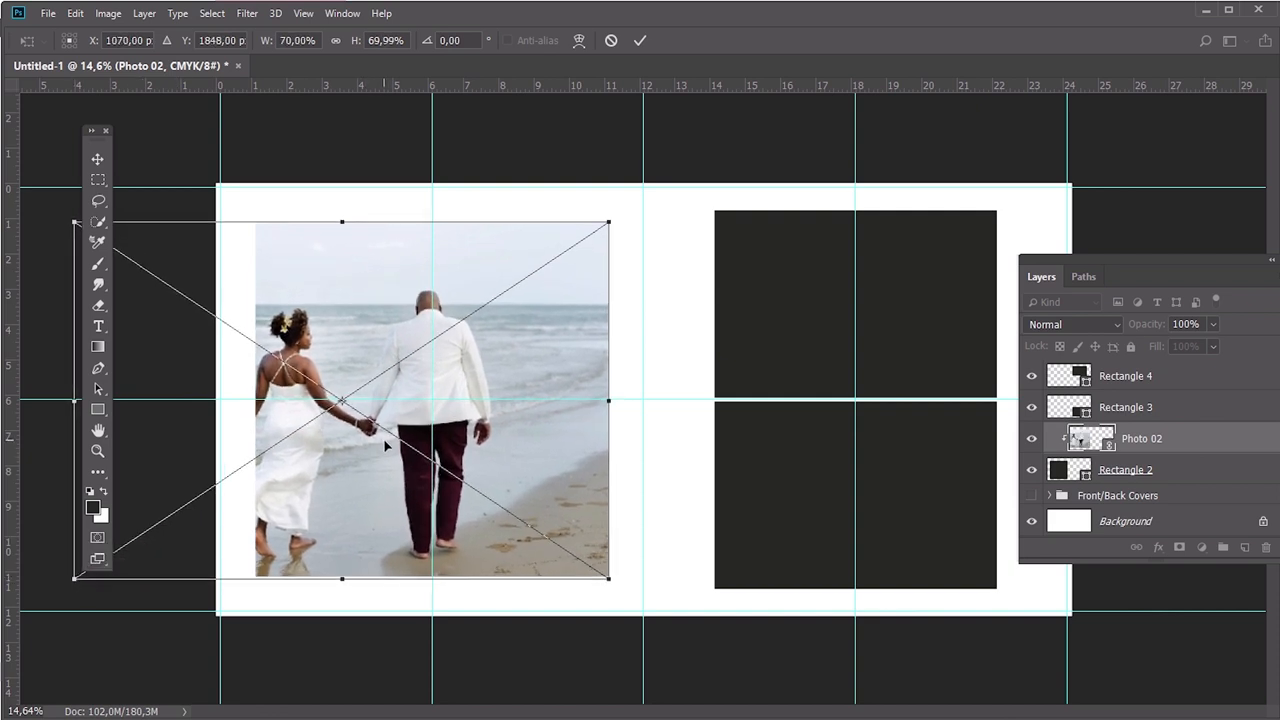
Step: Reposition Photo 02 inside its left frame and commit the placement
drag(385, 447, 583, 347)
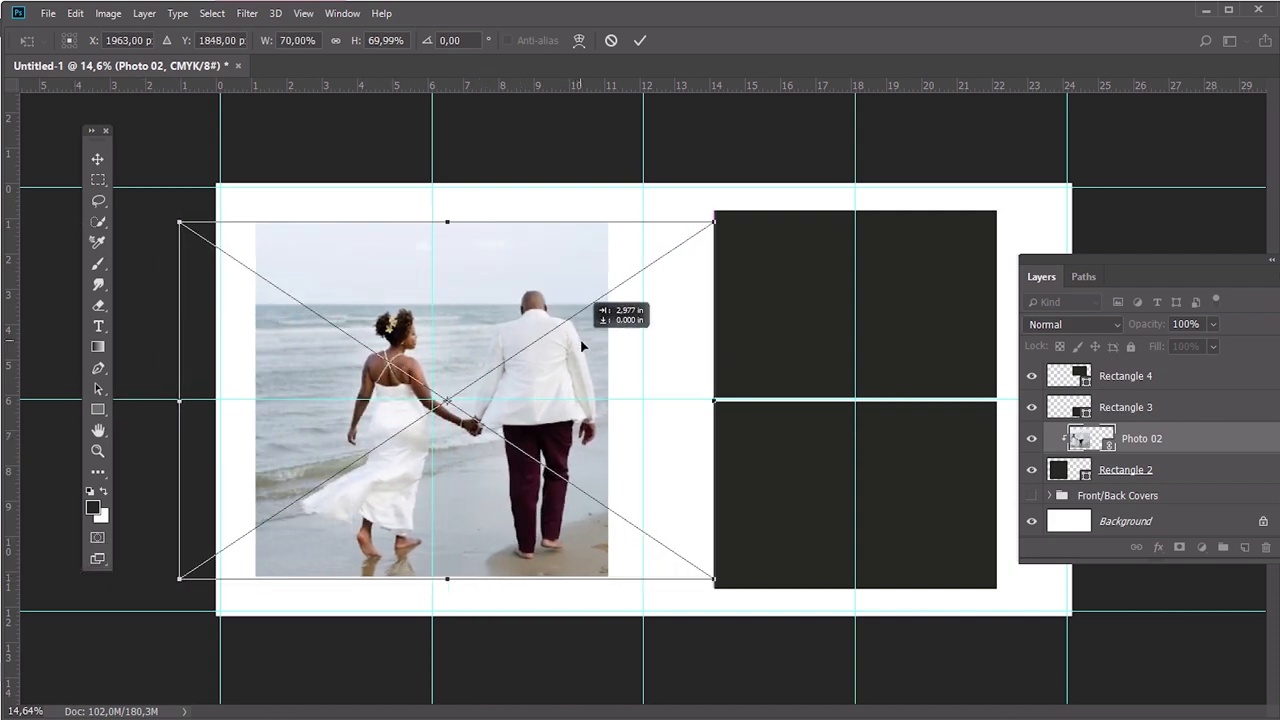
drag(583, 347, 550, 347)
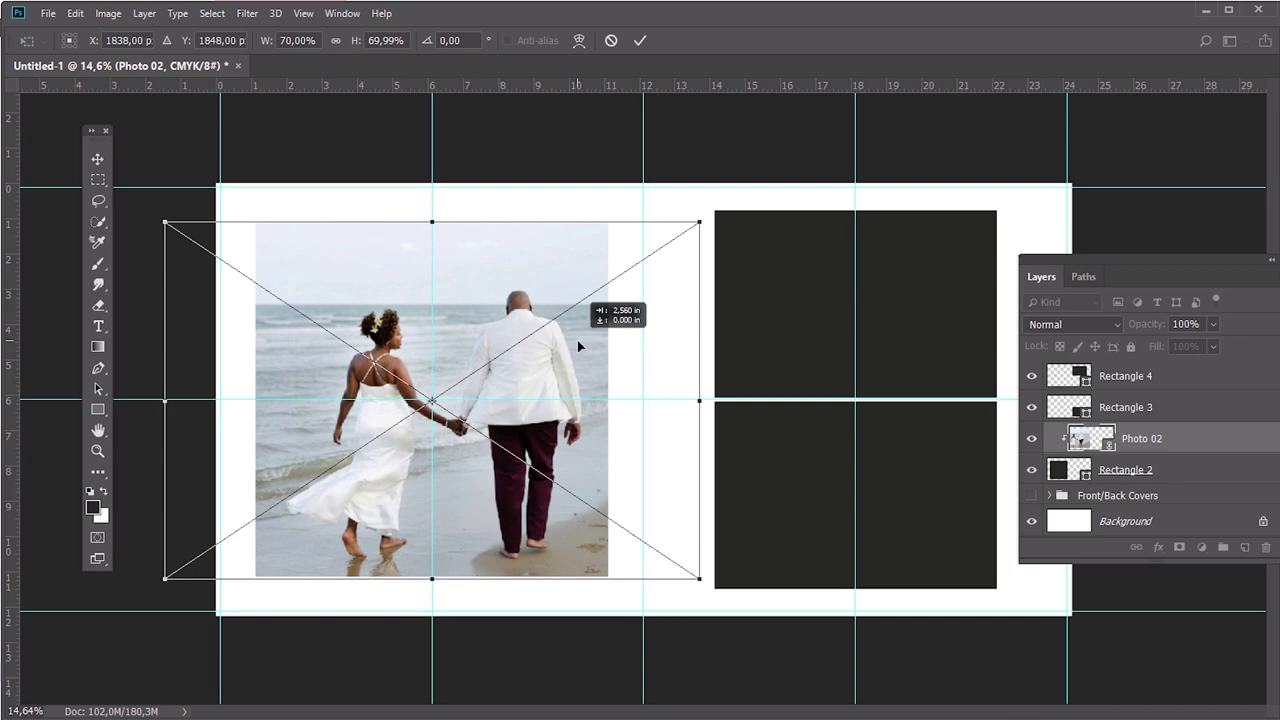
key(Return)
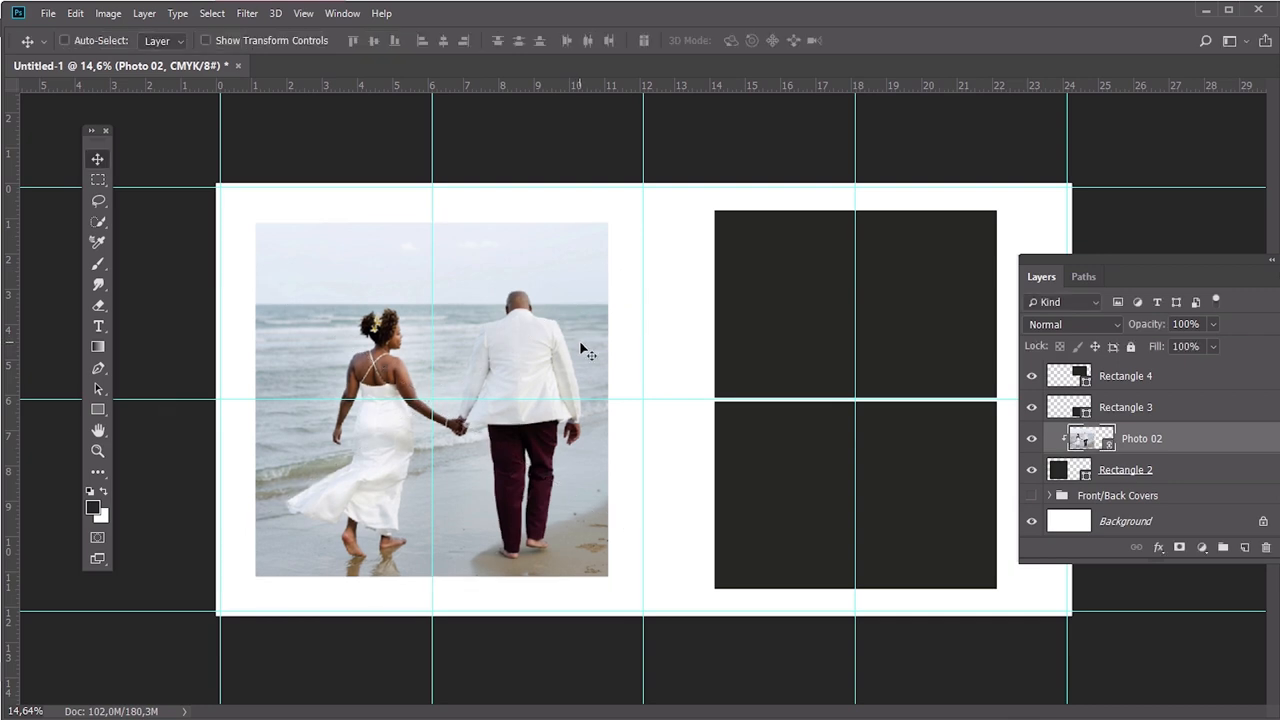
Step: Place the next beach photo as a linked file above Rectangle 3
click(47, 13)
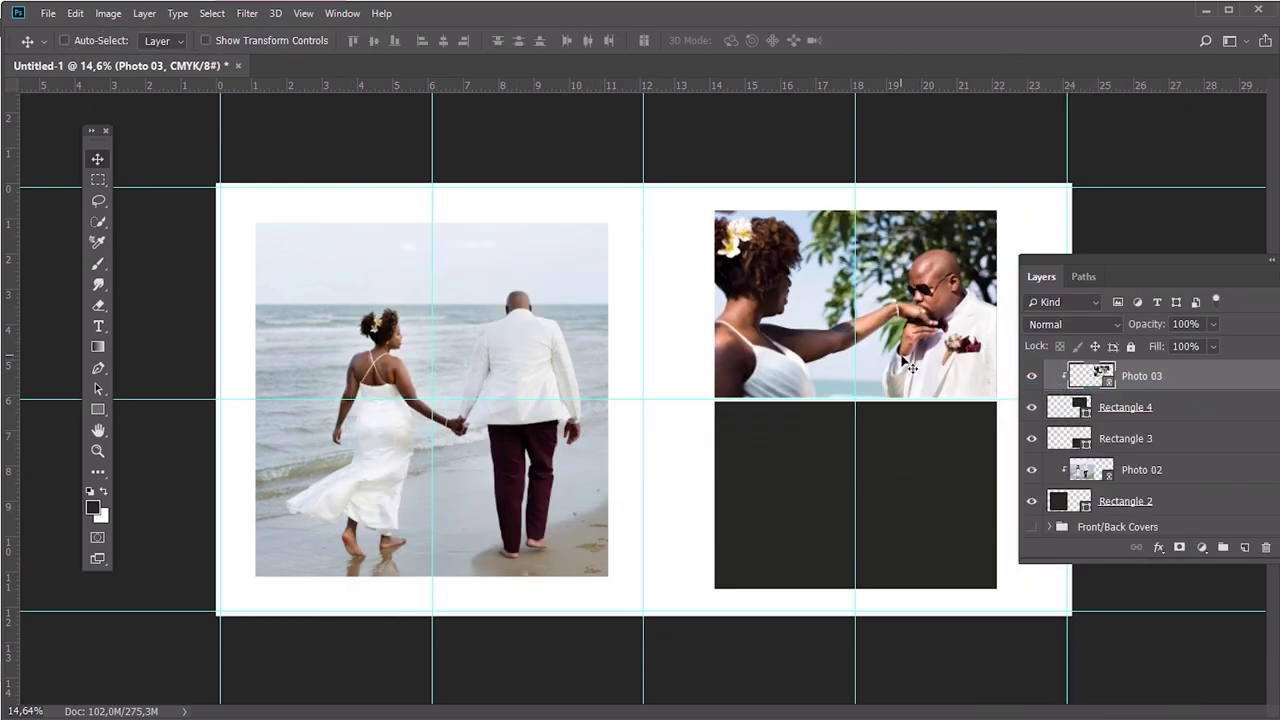
click(47, 13)
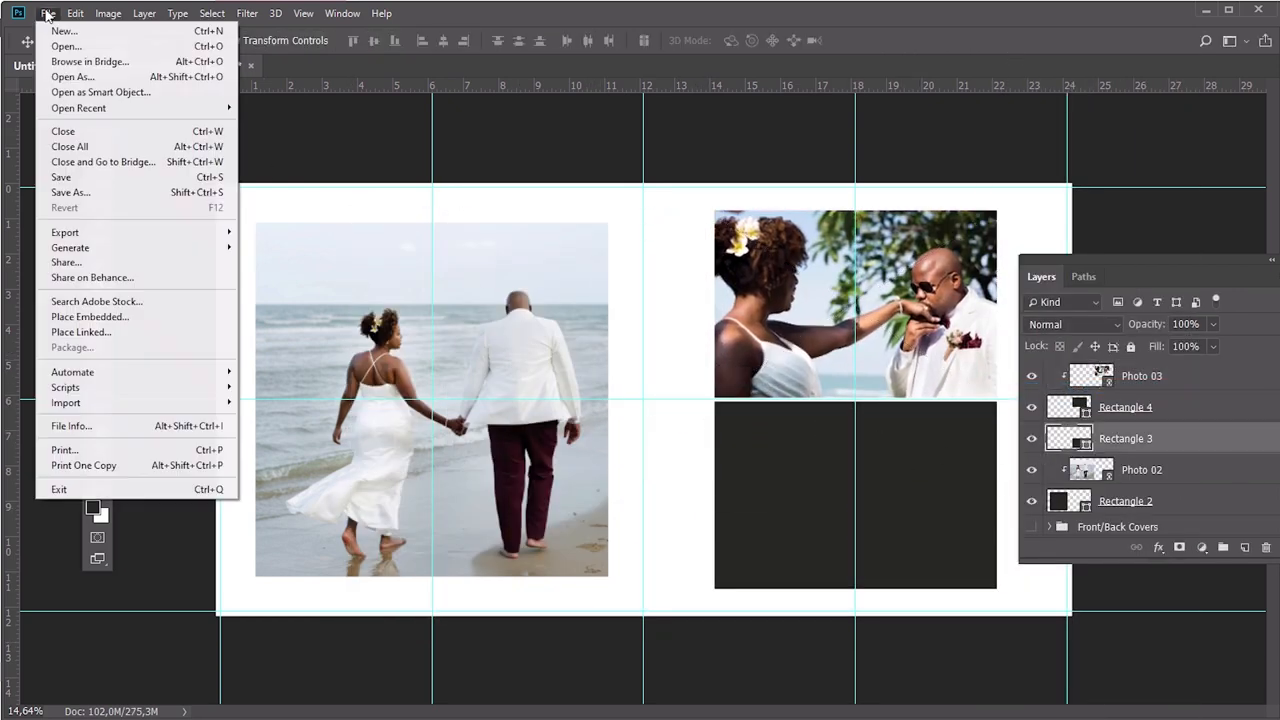
click(89, 316)
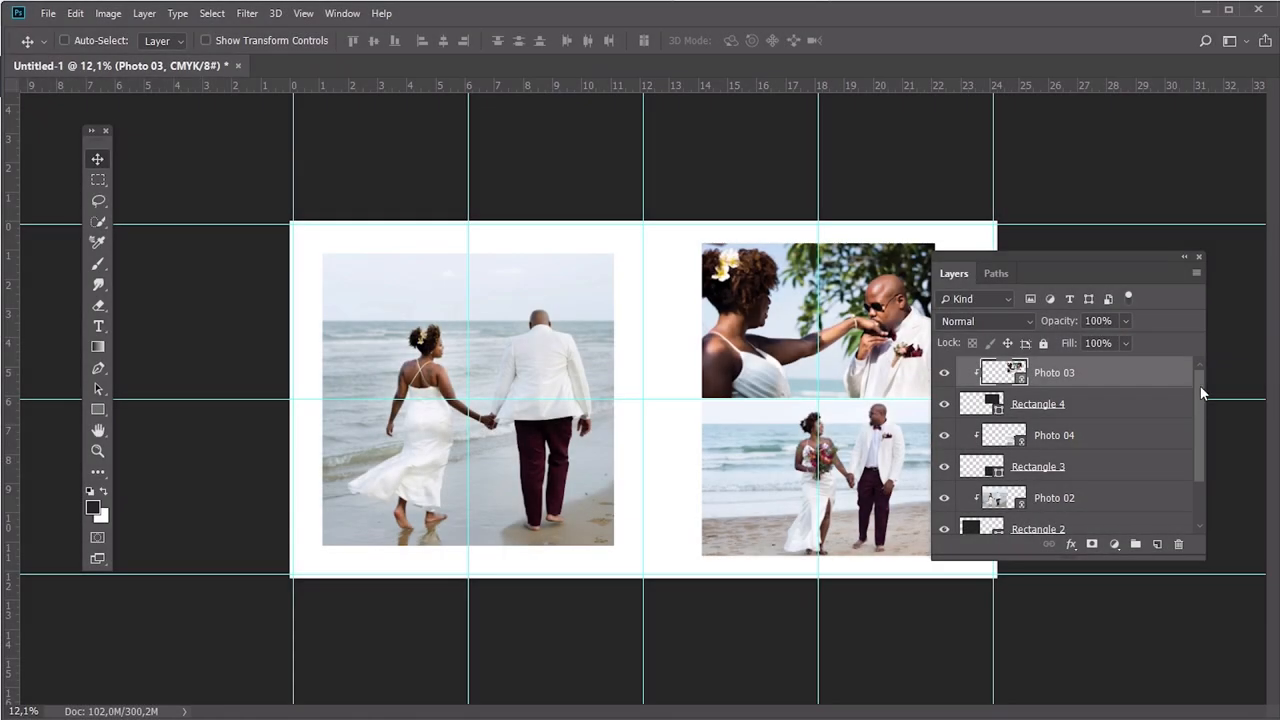
Step: Group the first page's rectangles and photos as 'Page 01' and hide the group
scroll(down, 3)
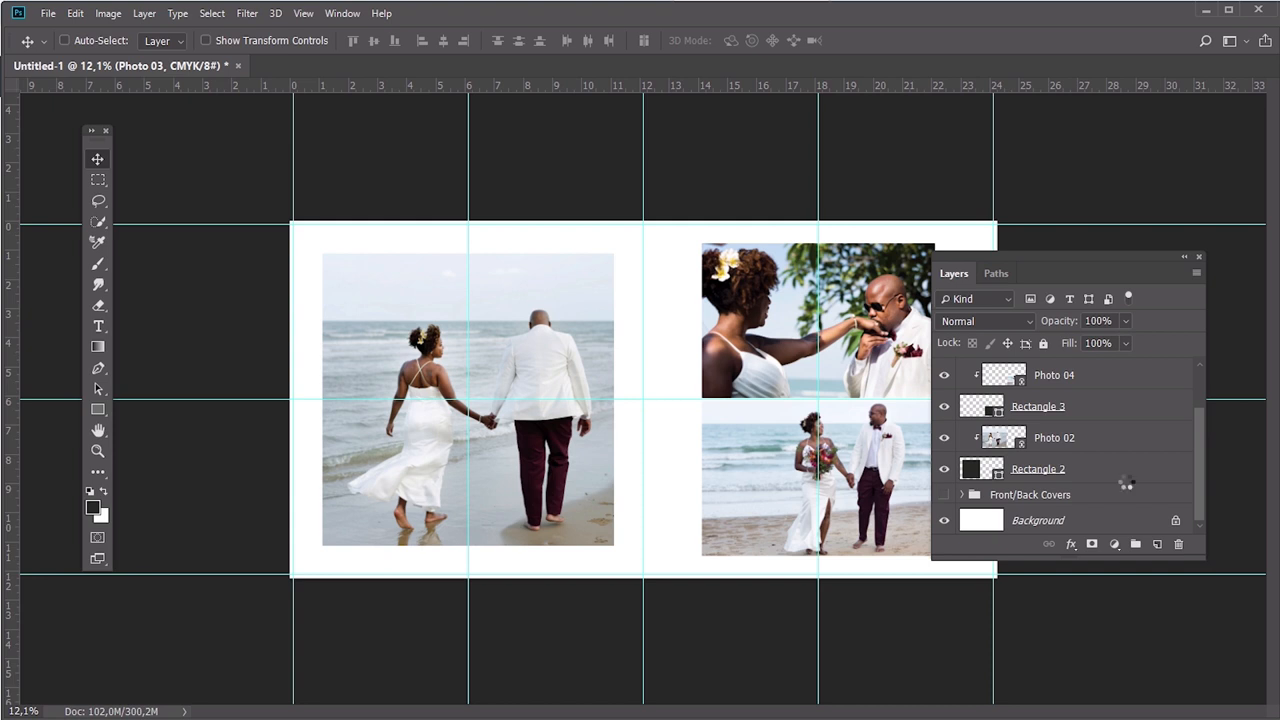
key(ctrl+g)
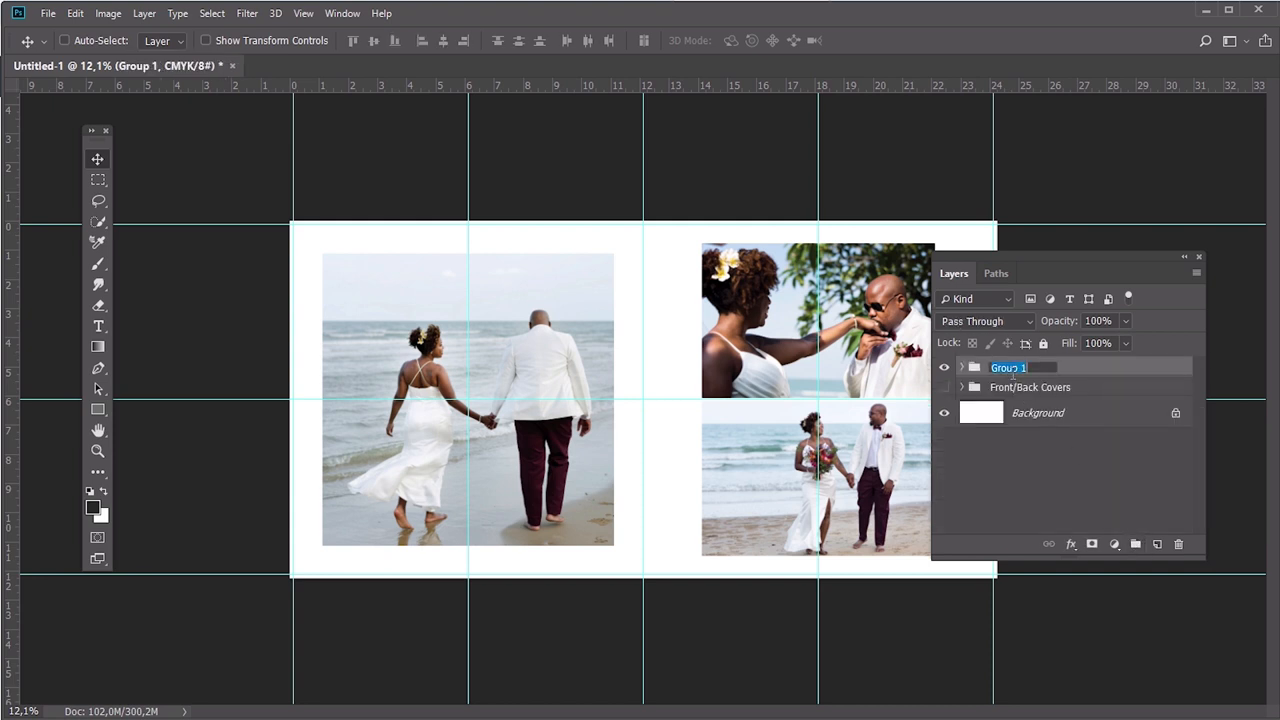
text(Page 0)
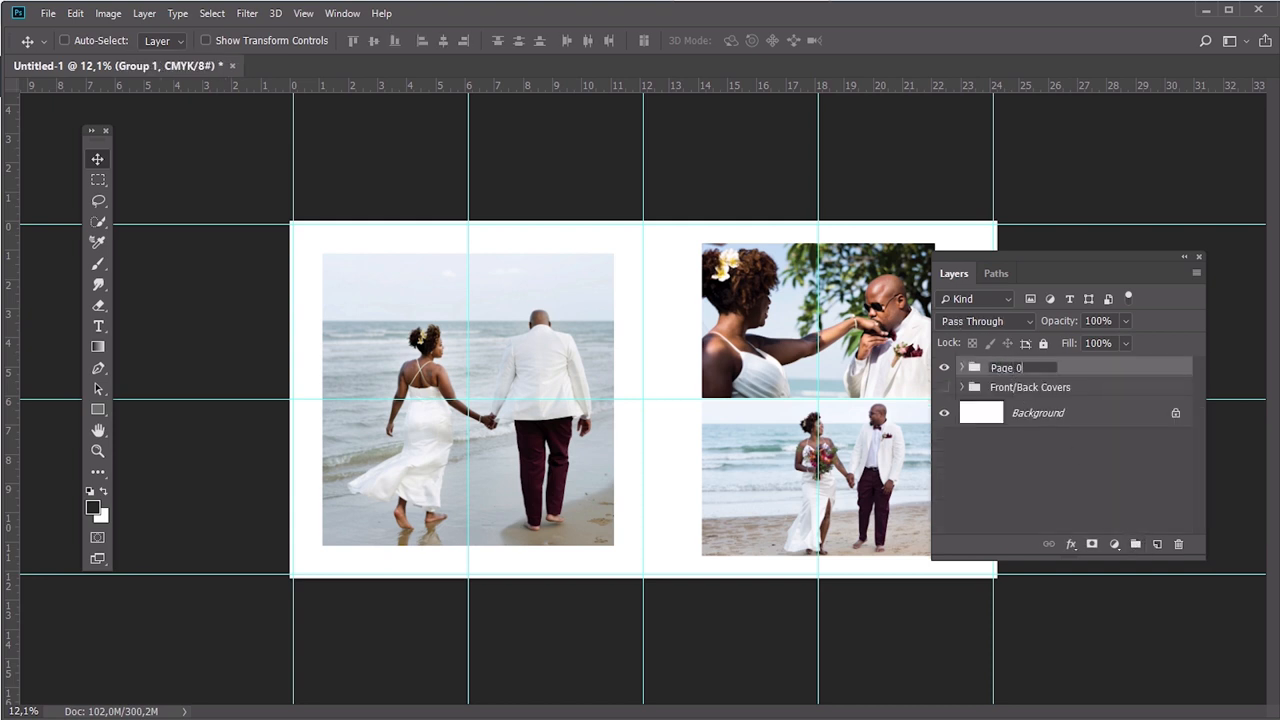
click(943, 367)
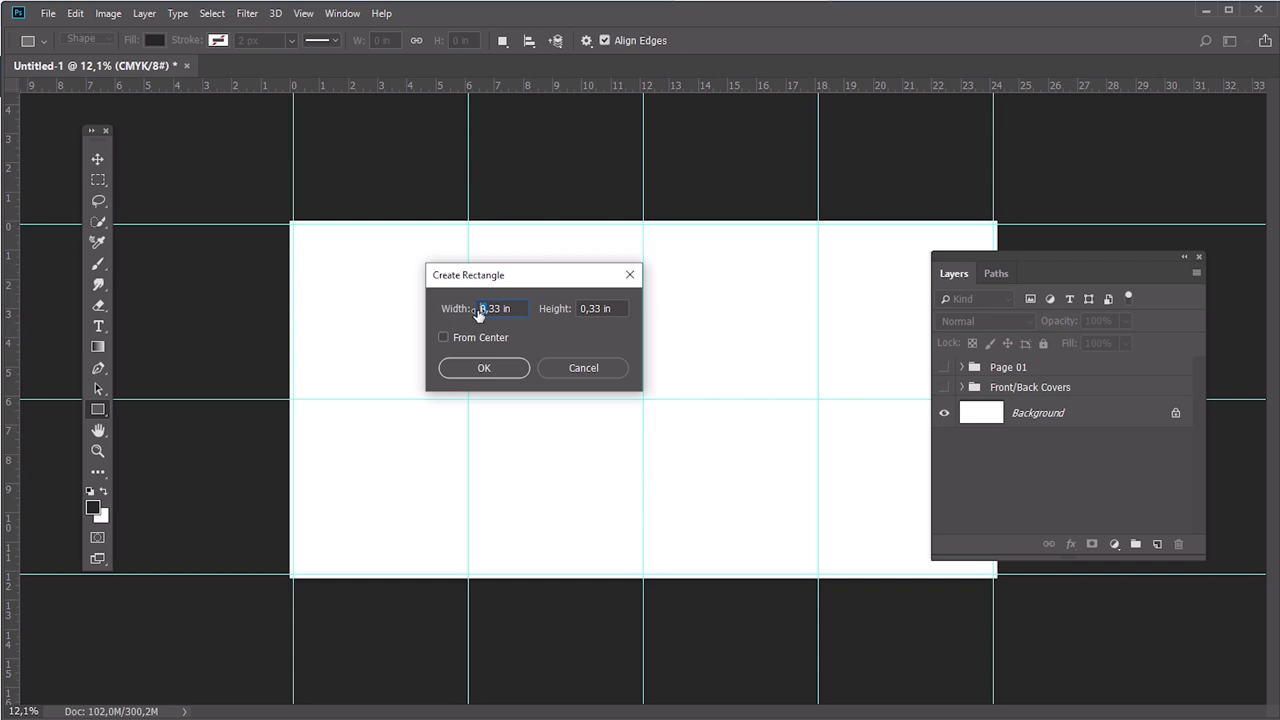
Step: Create the wide 10.8 × 7.2 in rectangle for the second page
text(10,8 in)
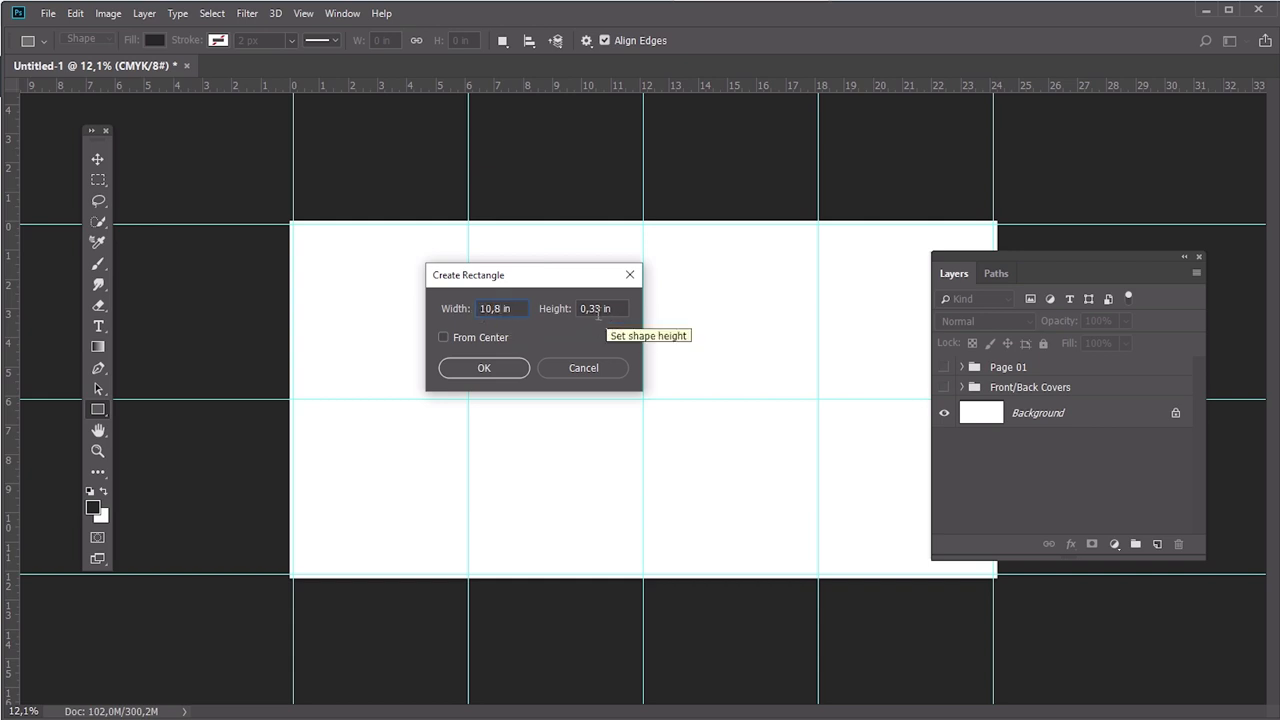
click(483, 368)
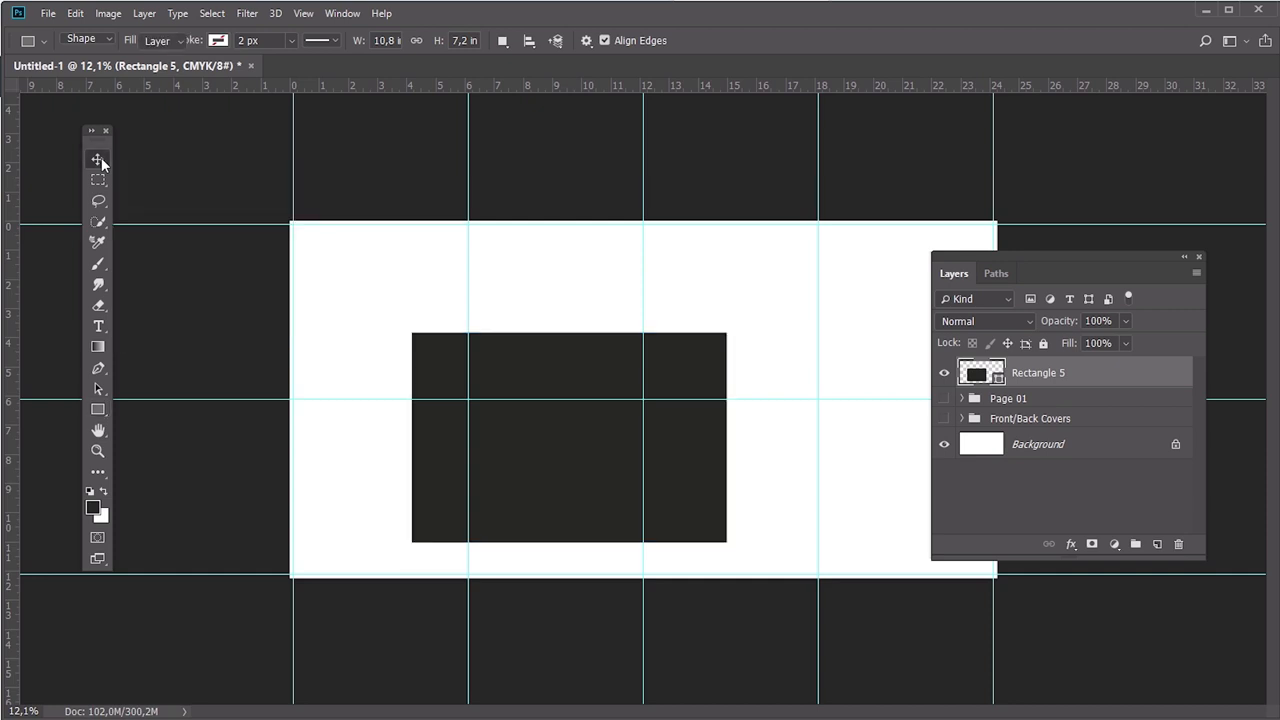
click(97, 159)
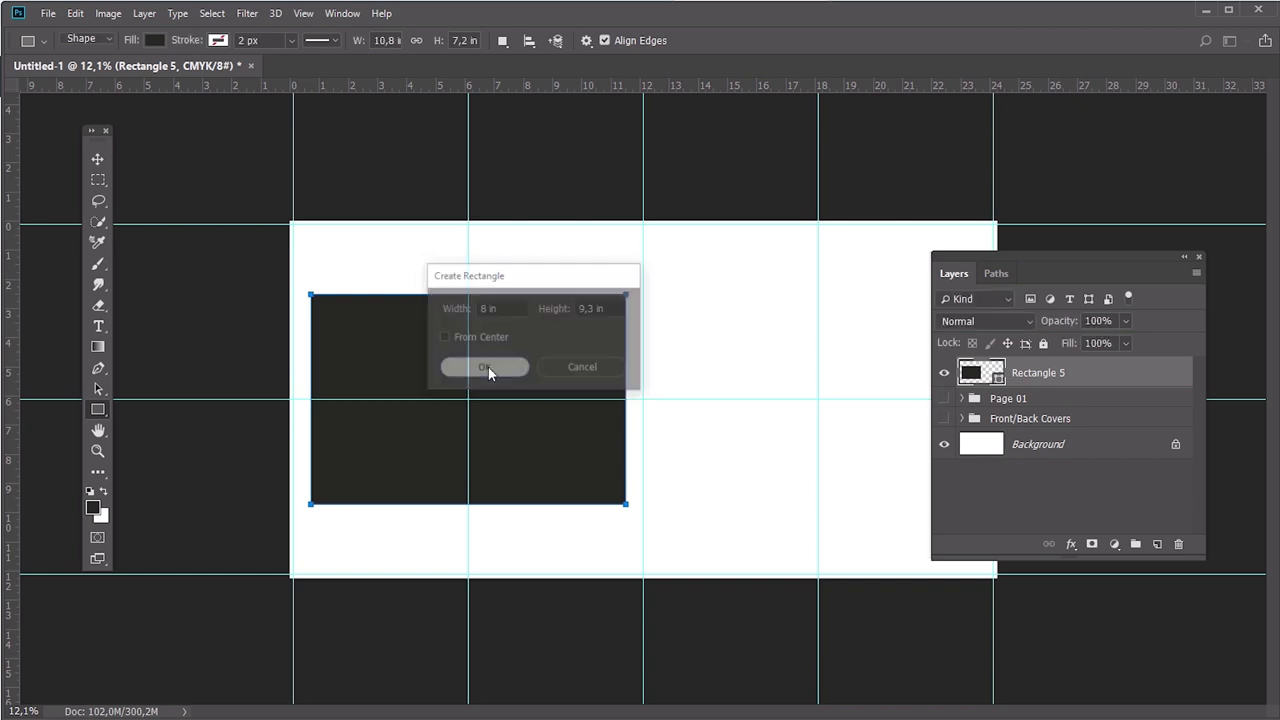
Step: Add an 8 × 9.3 in tall rectangle and position both placeholders
click(484, 367)
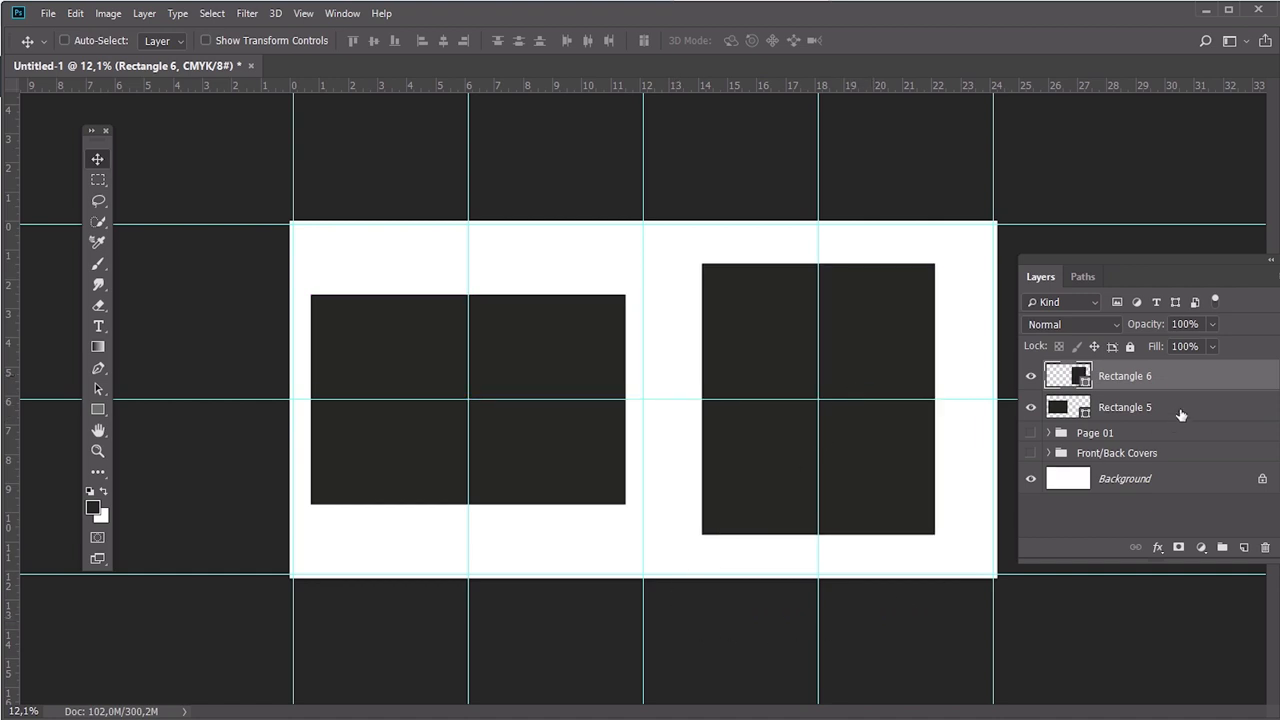
click(1125, 407)
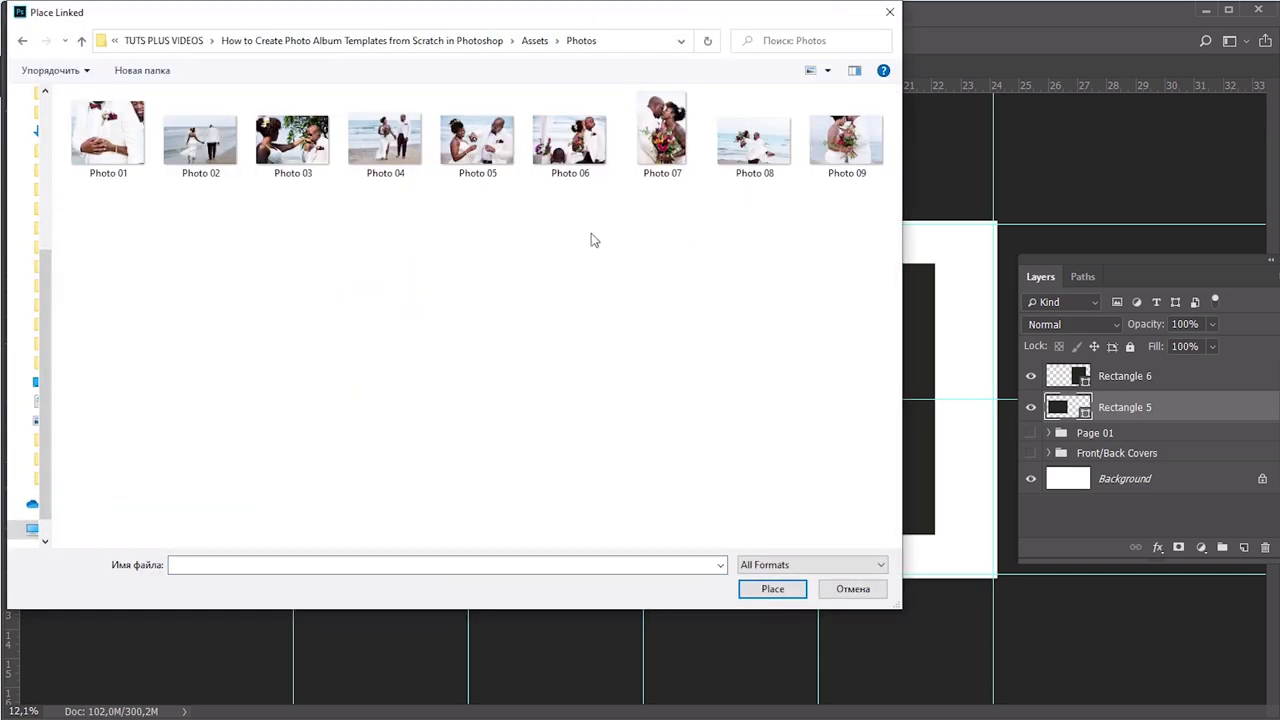
click(853, 588)
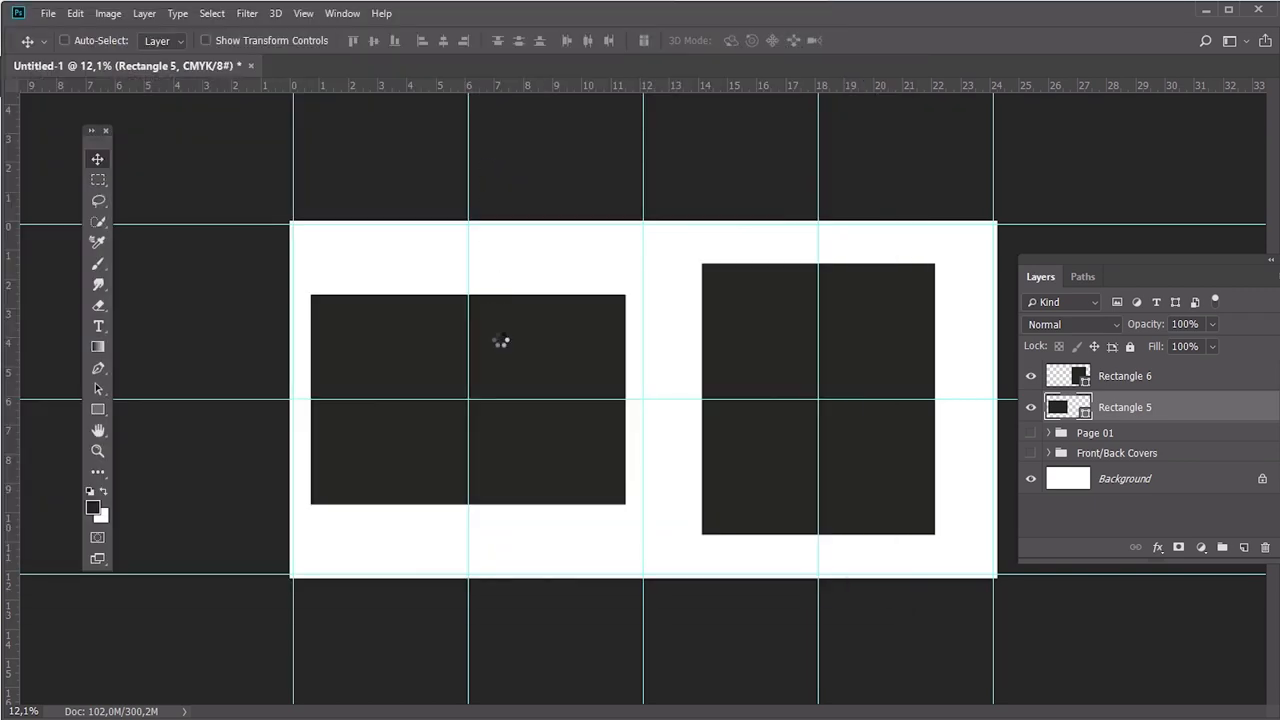